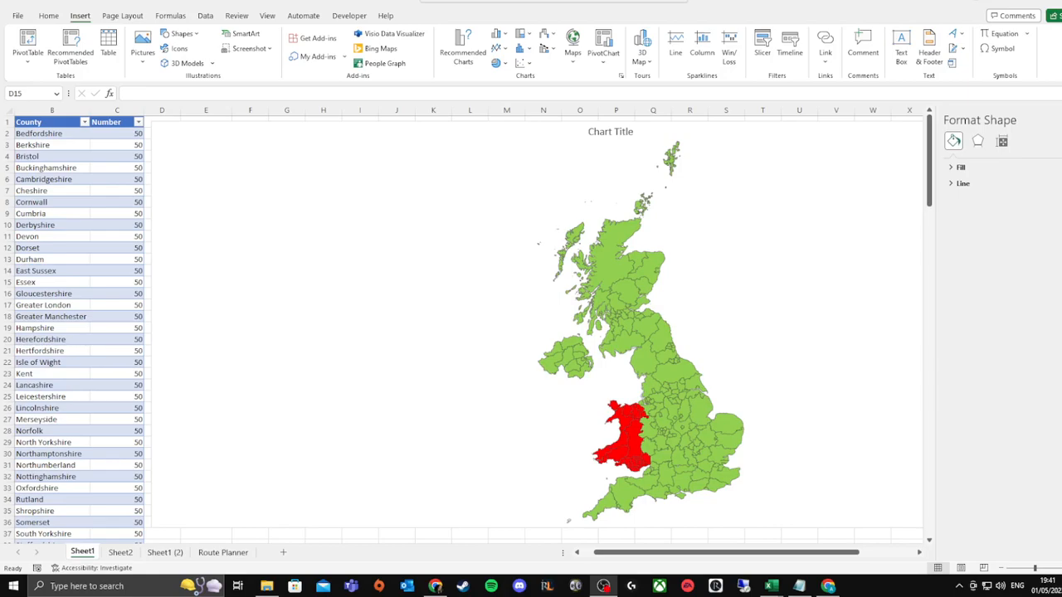
{"action": "mouse_move", "coordinate": [484, 138]}
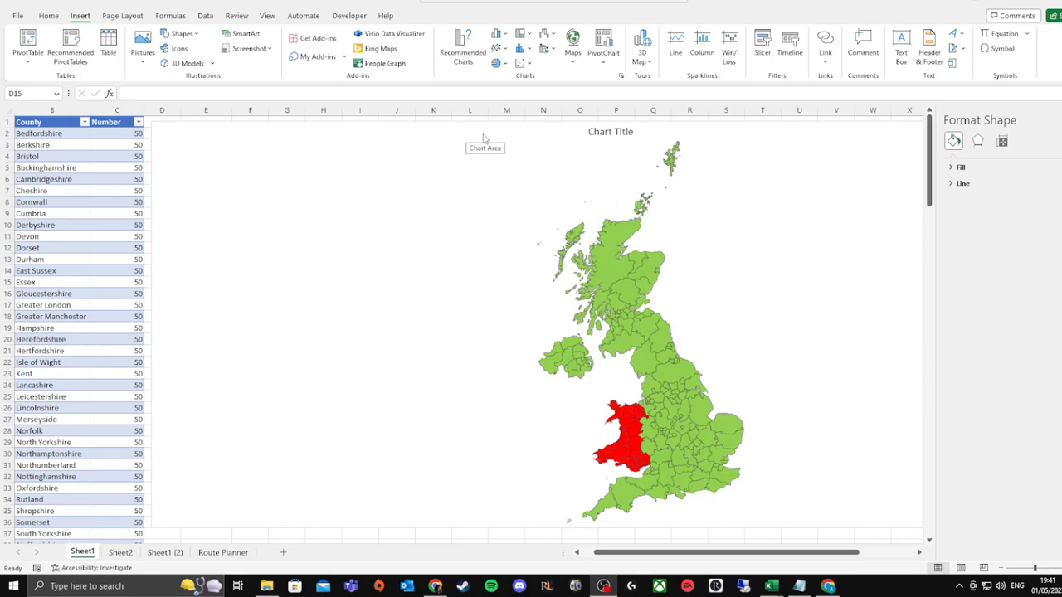
{"action": "mouse_move", "coordinate": [624, 258]}
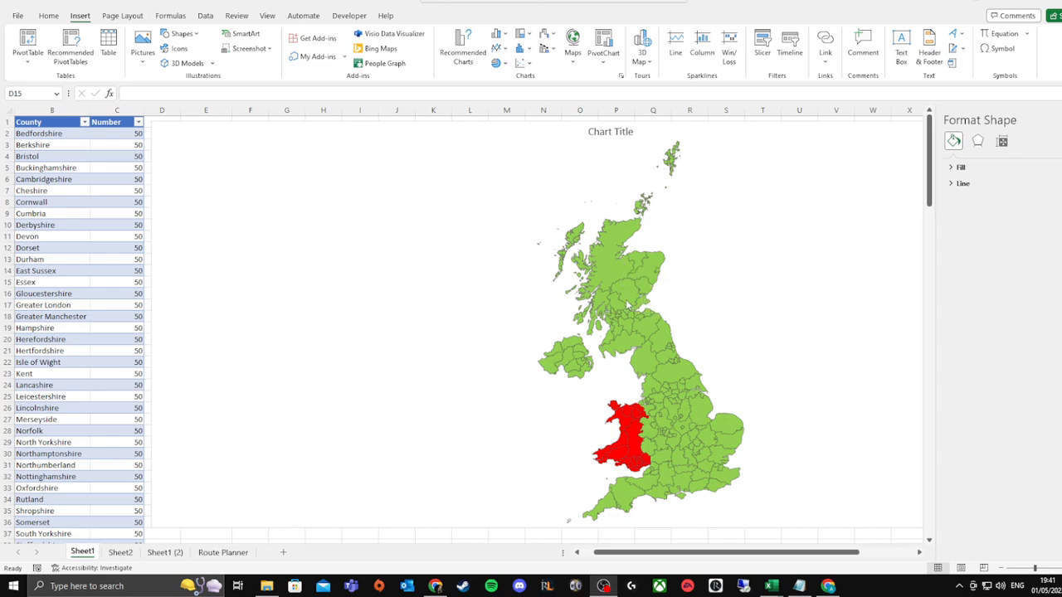
{"action": "mouse_move", "coordinate": [572, 359]}
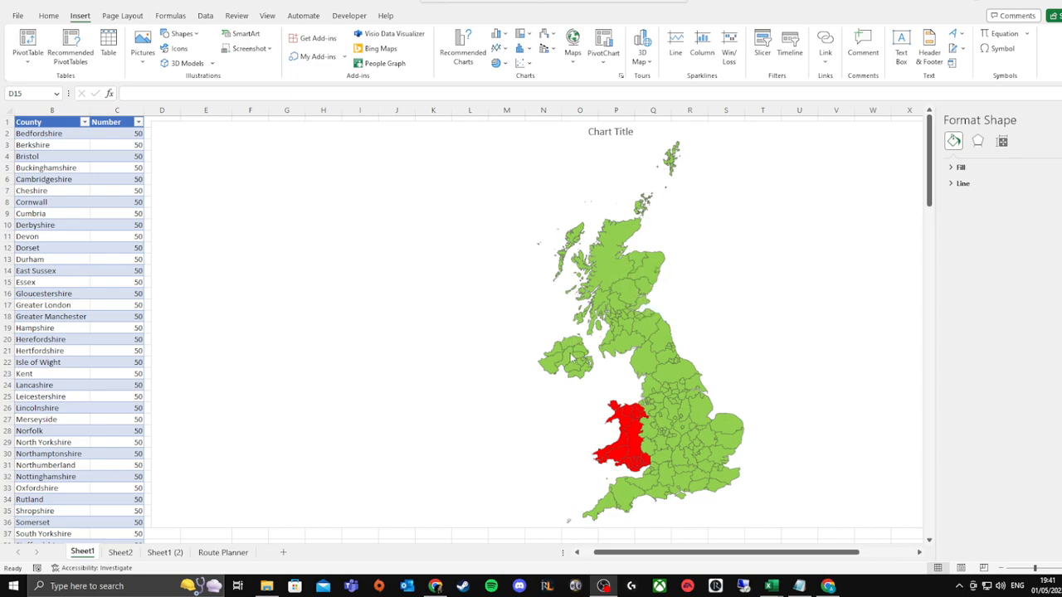
{"action": "mouse_move", "coordinate": [561, 352]}
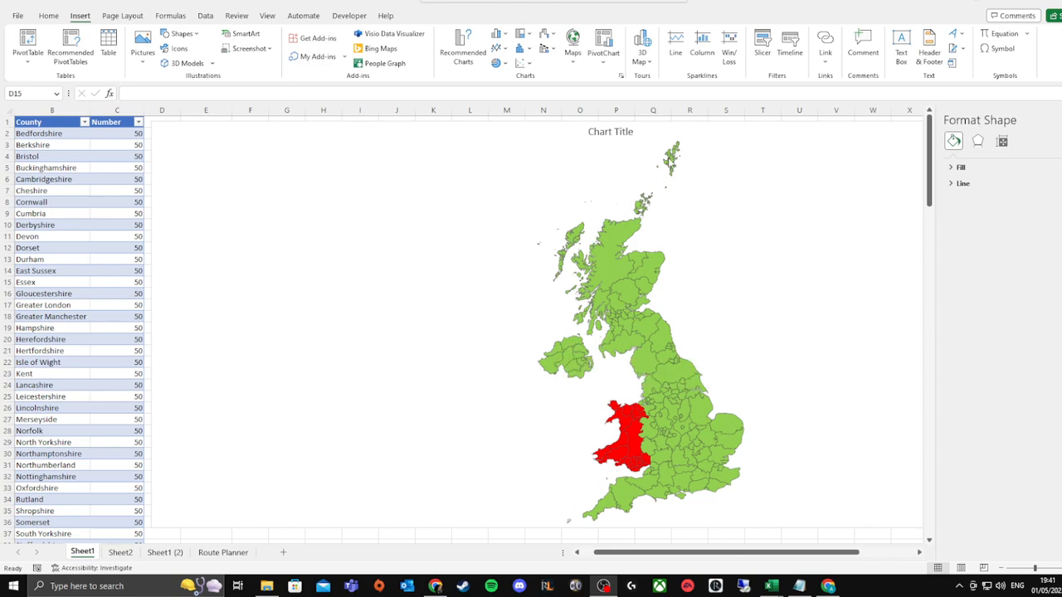
{"action": "mouse_move", "coordinate": [690, 123]}
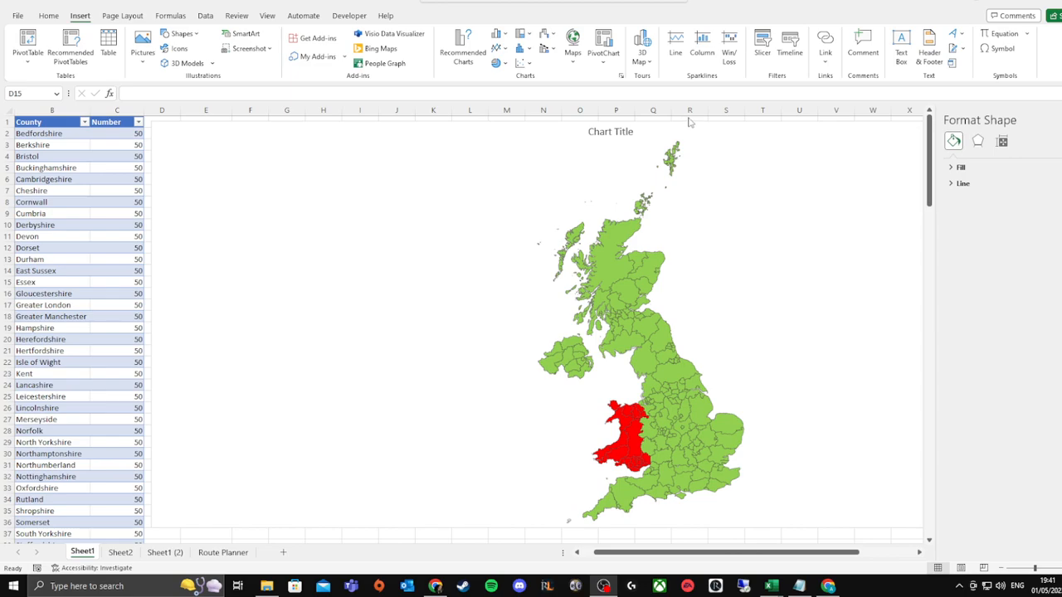
{"action": "mouse_move", "coordinate": [660, 347]}
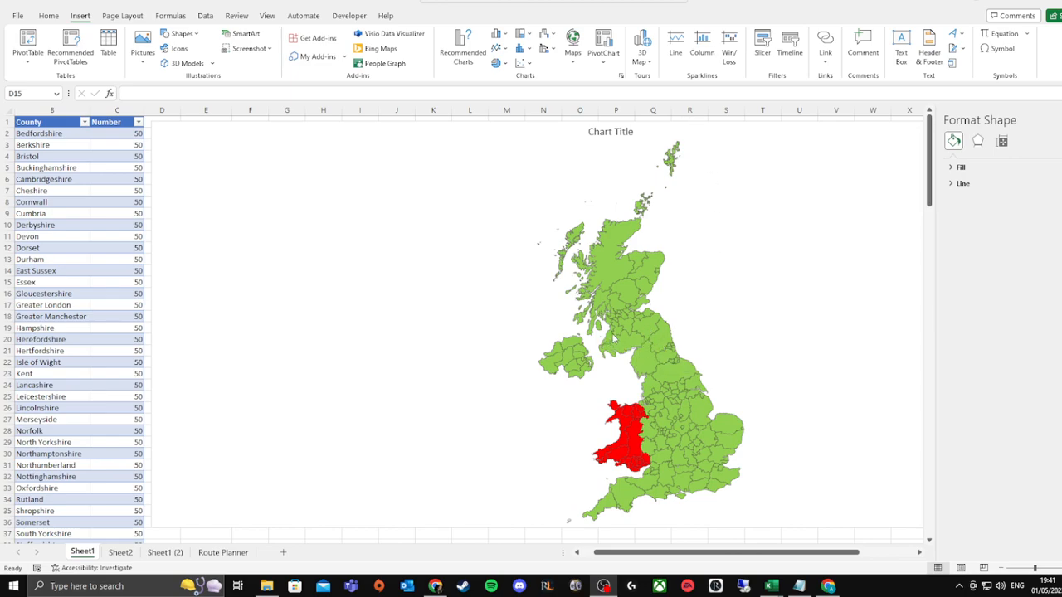
{"action": "mouse_move", "coordinate": [647, 398]}
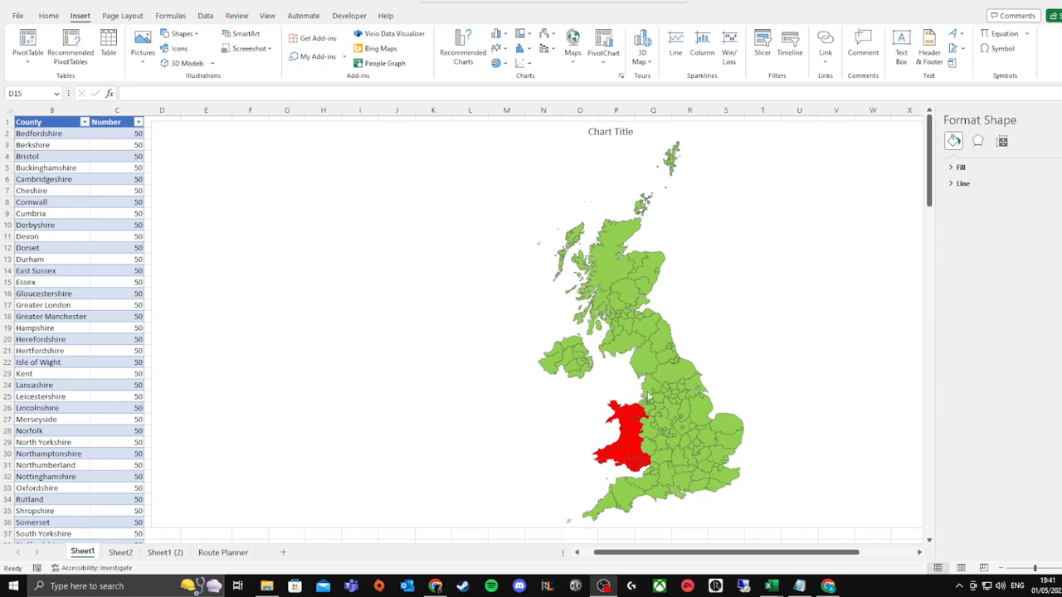
{"action": "mouse_move", "coordinate": [554, 123]}
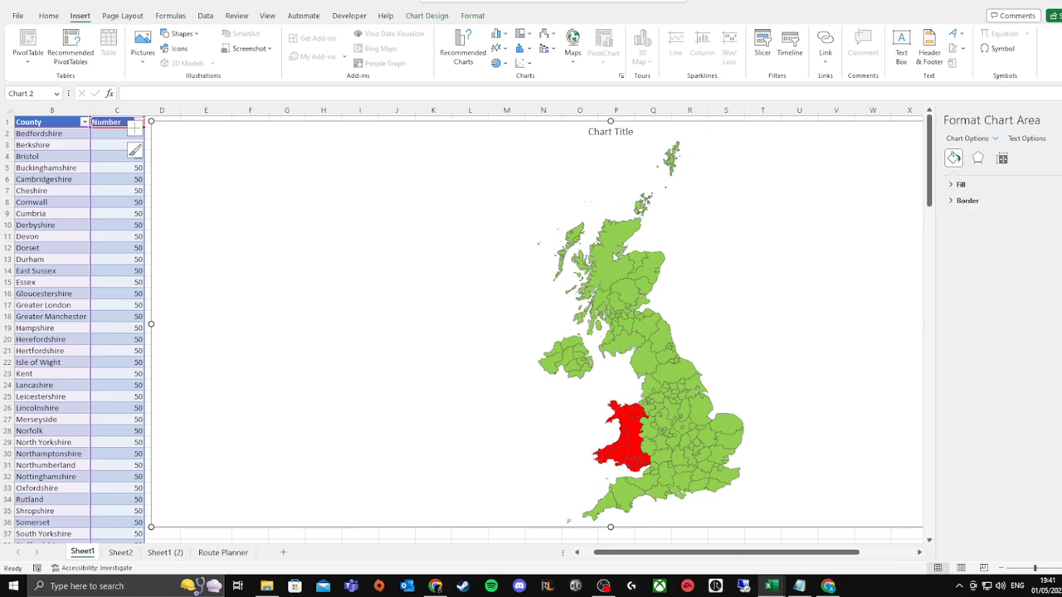
{"action": "mouse_move", "coordinate": [678, 164]}
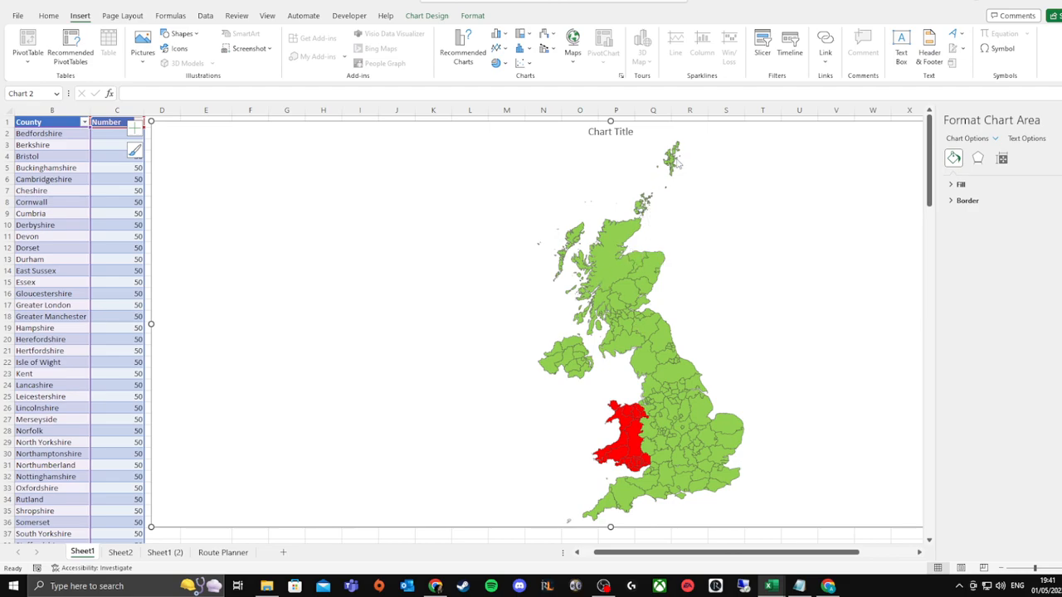
{"action": "mouse_move", "coordinate": [645, 116]}
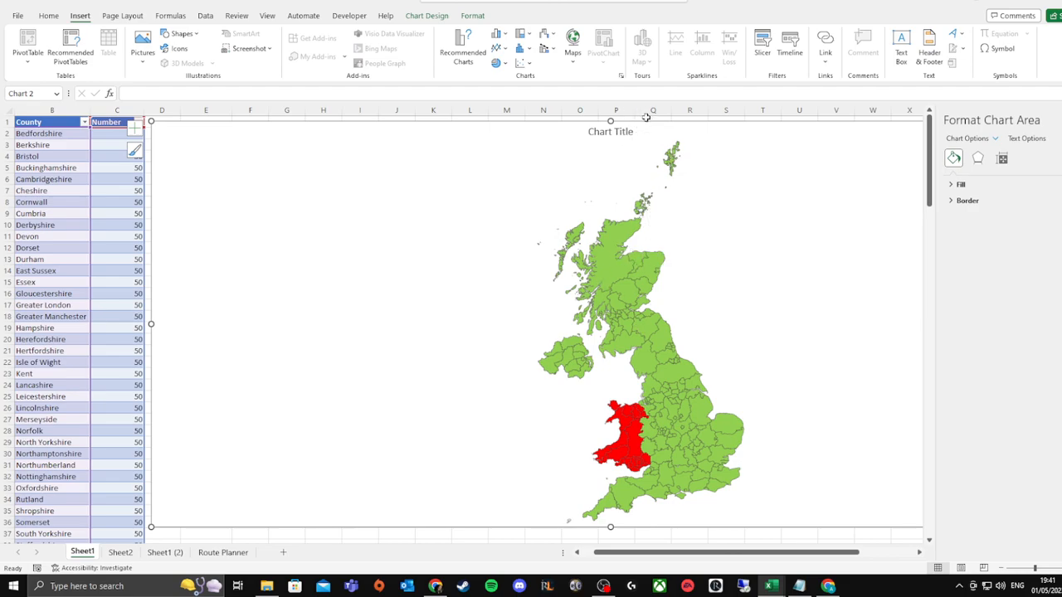
{"action": "mouse_move", "coordinate": [401, 127]}
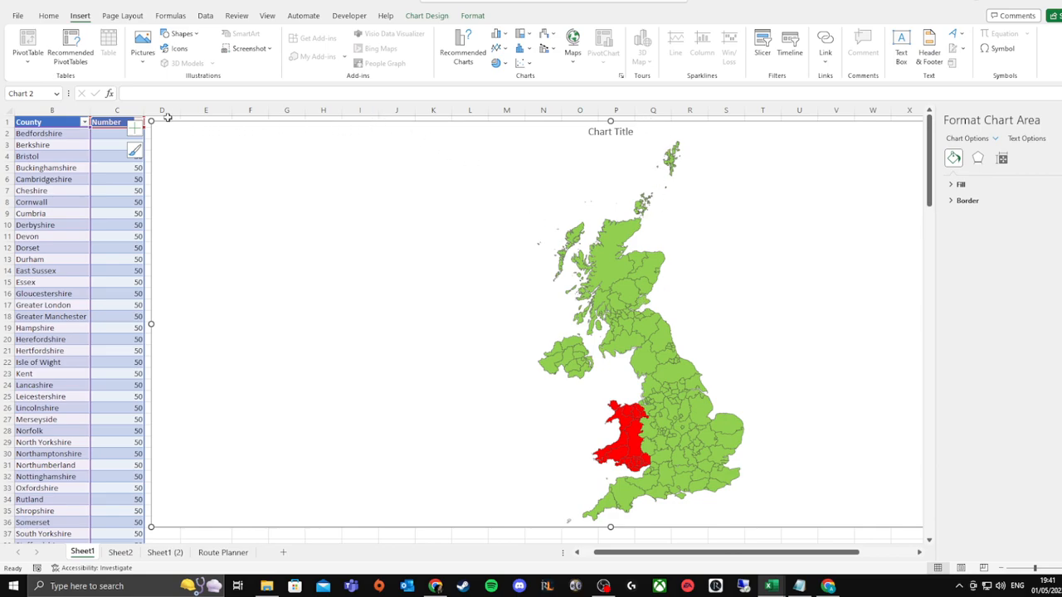
{"action": "mouse_move", "coordinate": [677, 395]}
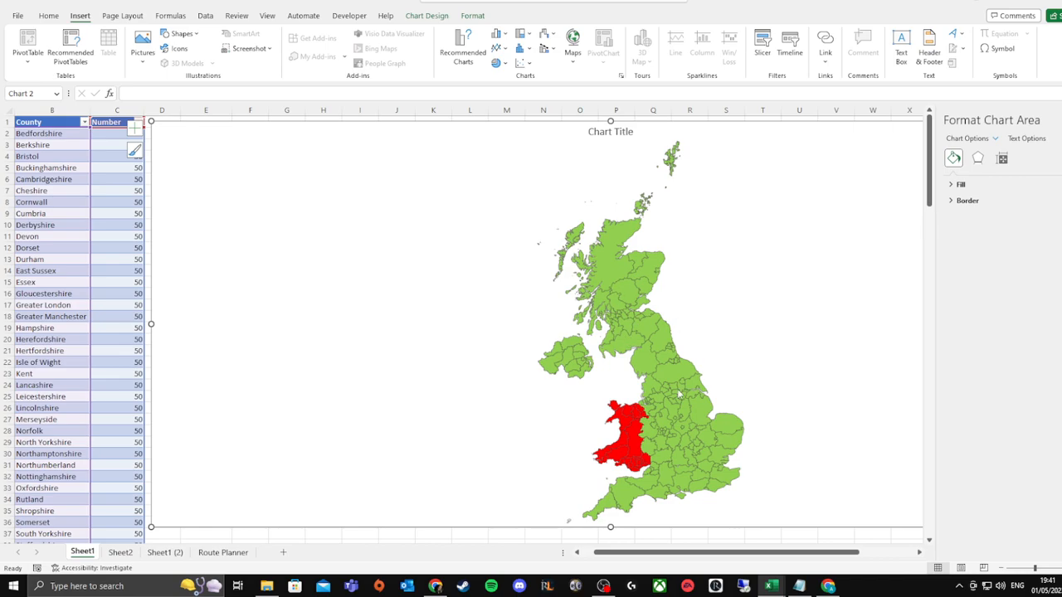
Enter United Kingdom in A1 on Sheet2 and convert it to a Geography data type
{"action": "left_click", "coordinate": [119, 551]}
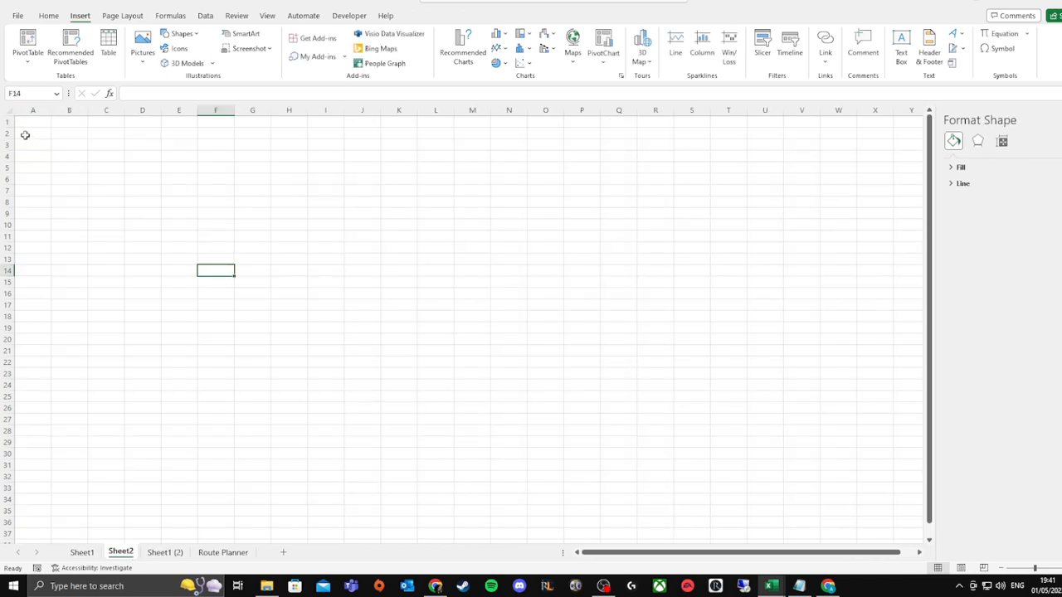
{"action": "type", "text": "United"}
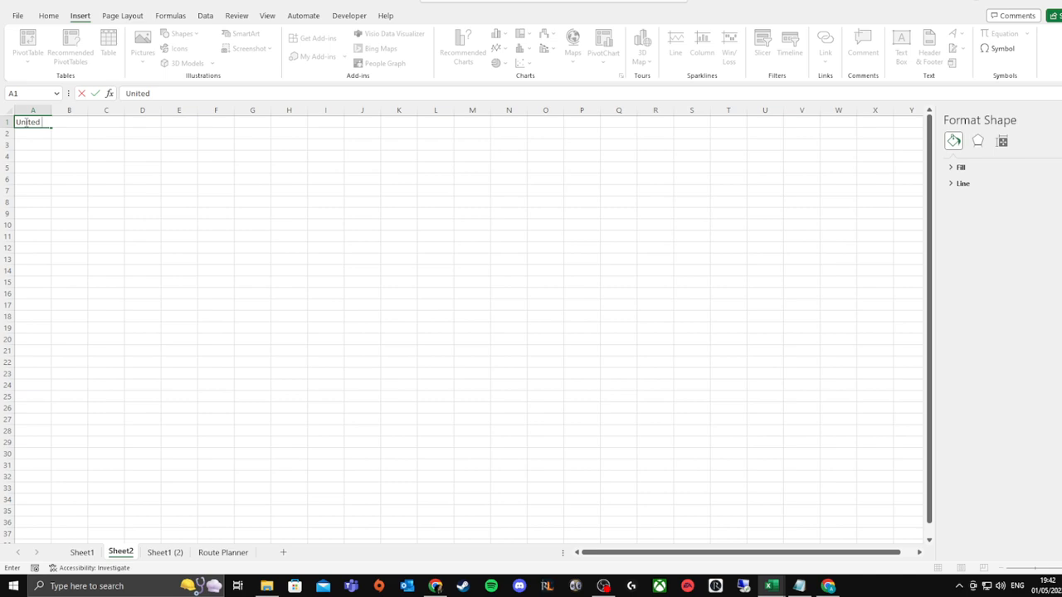
{"action": "type", "text": "Kind"}
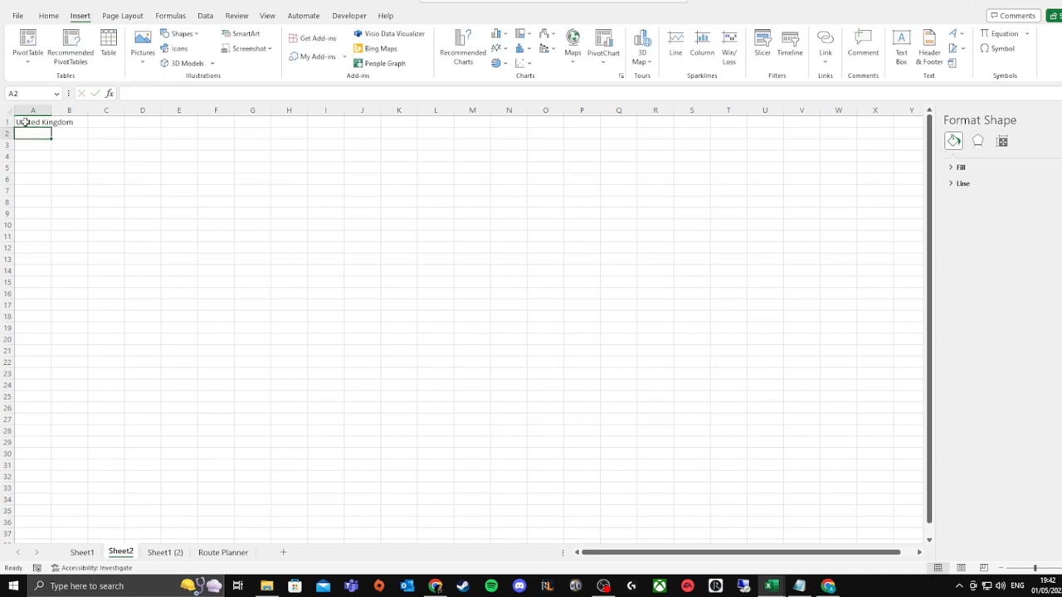
{"action": "left_click", "coordinate": [33, 123]}
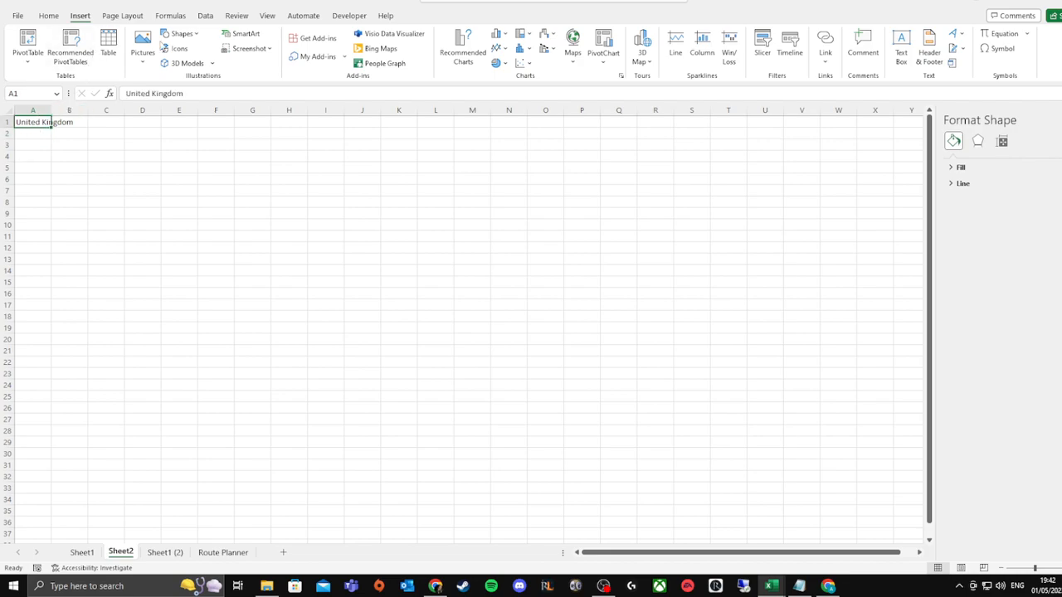
{"action": "left_click", "coordinate": [206, 15]}
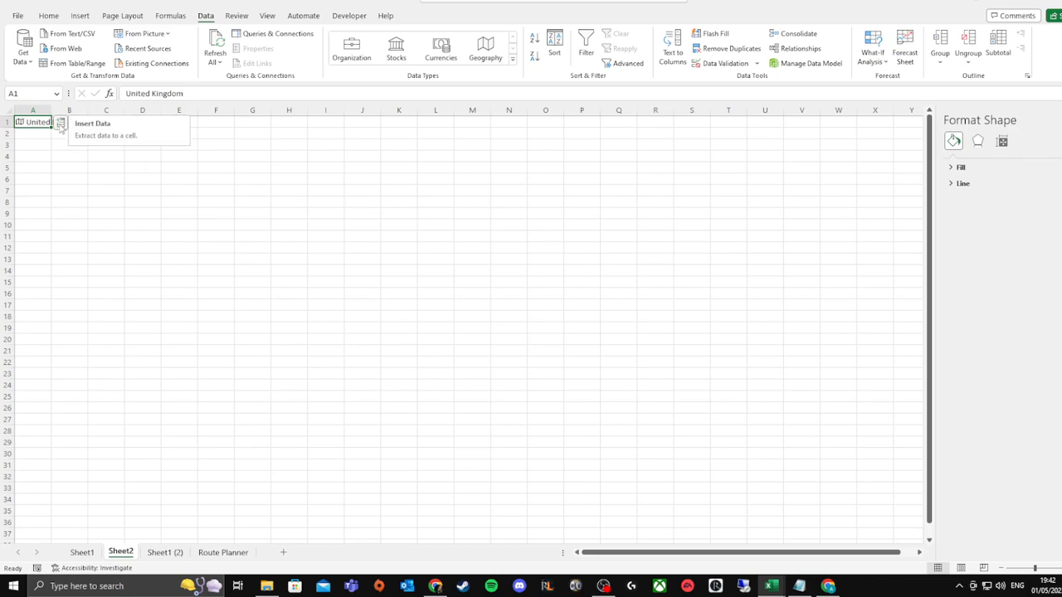
Insert the UK's Subdivisions field so Devon, Somerset, Lancashire etc. spill down column B
{"action": "left_click", "coordinate": [59, 123]}
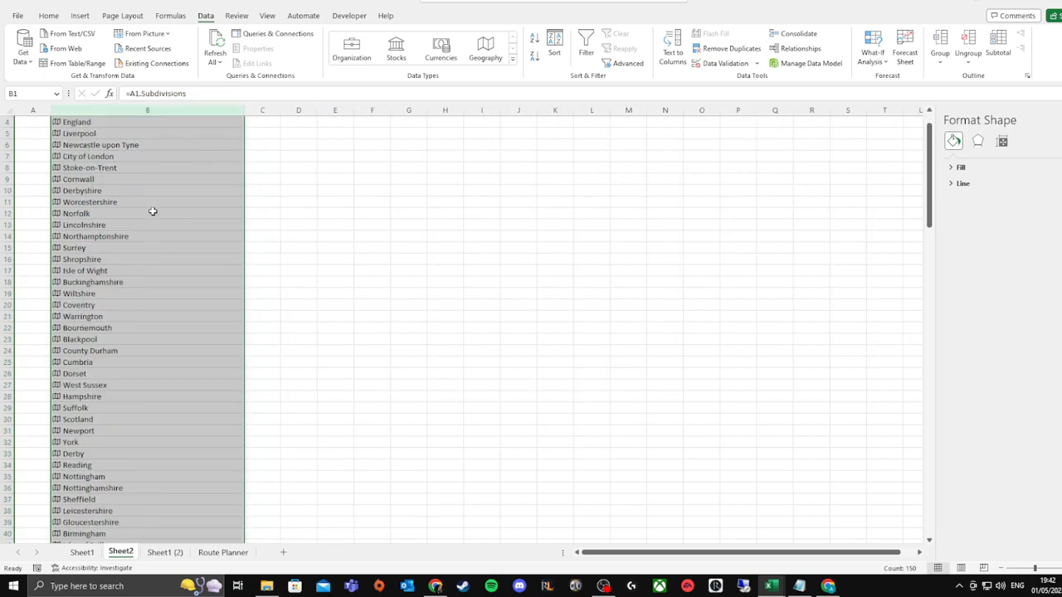
{"action": "scroll", "scroll_direction": "down", "scroll_amount": 3}
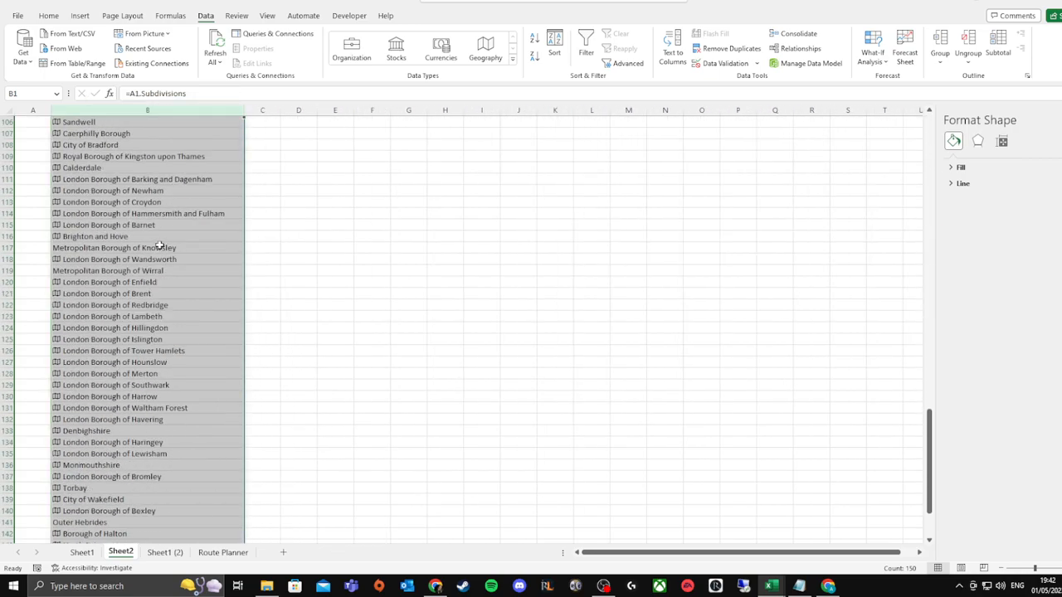
{"action": "scroll", "scroll_direction": "up", "scroll_amount": 3}
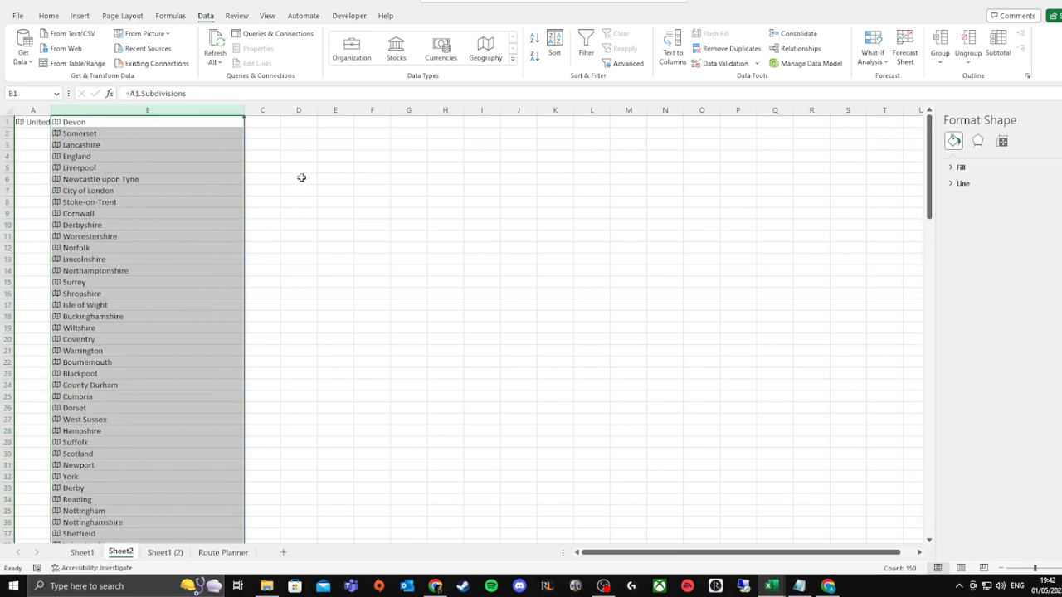
Fill column C with 1 for each subdivision and insert a Filled Map chart of the counties
{"action": "left_click", "coordinate": [263, 122]}
{"action": "type", "text": "1"}
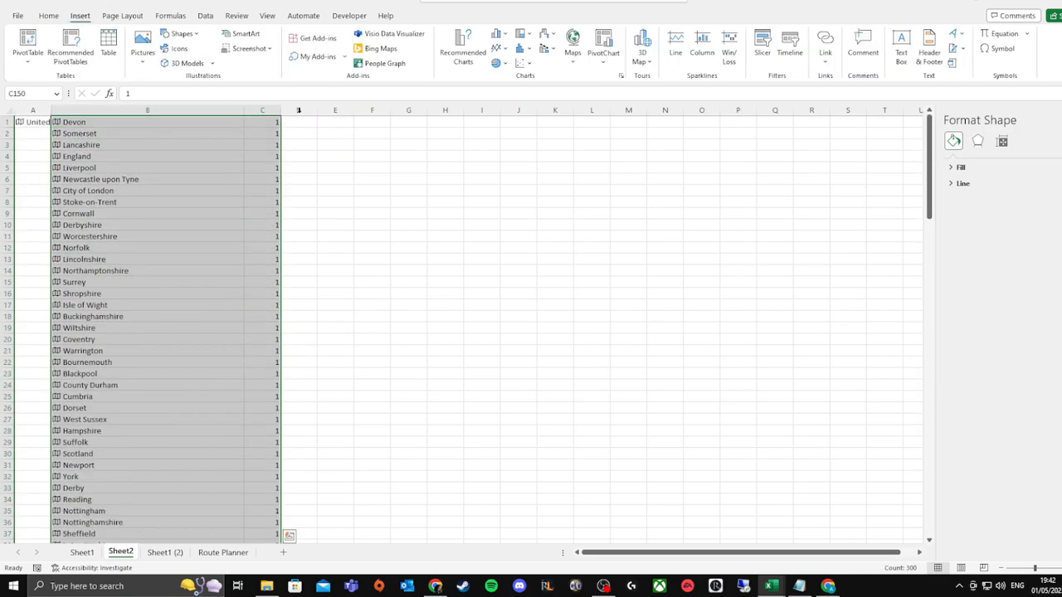
{"action": "left_click", "coordinate": [573, 46]}
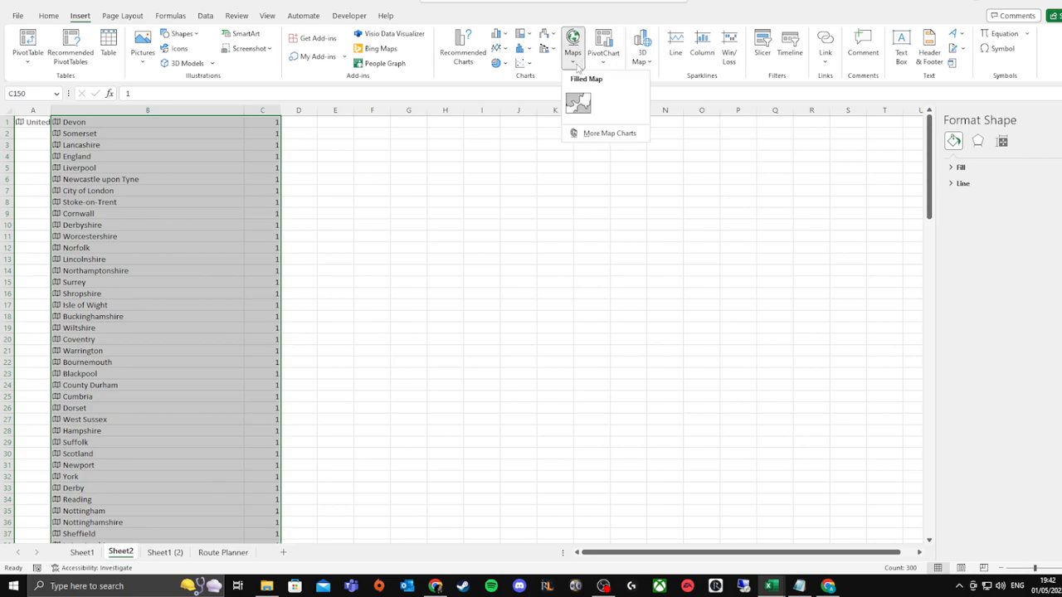
{"action": "left_click", "coordinate": [577, 103]}
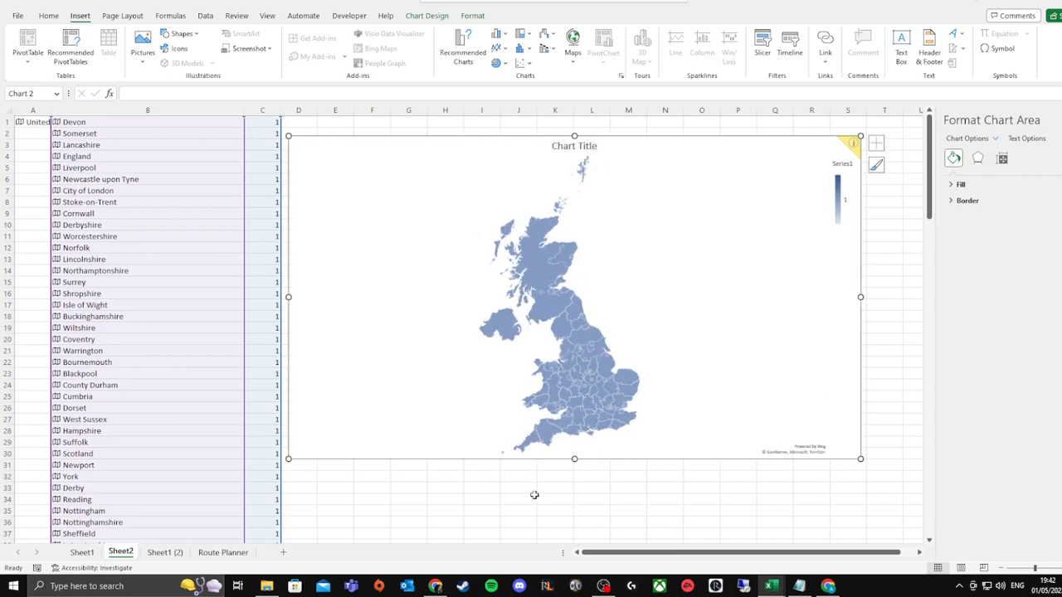
{"action": "left_click", "coordinate": [517, 497]}
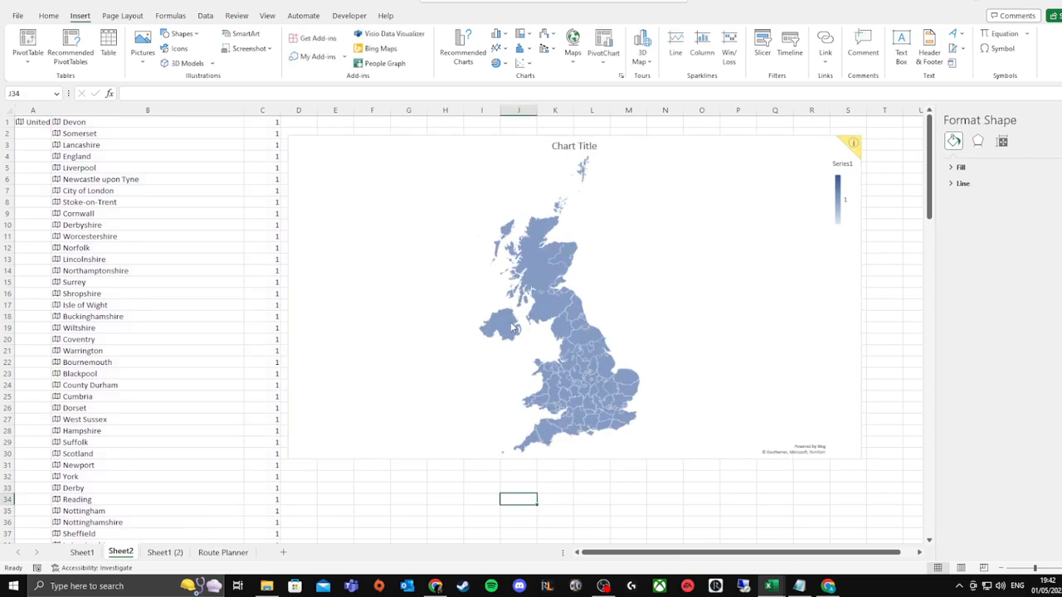
{"action": "left_click", "coordinate": [497, 328]}
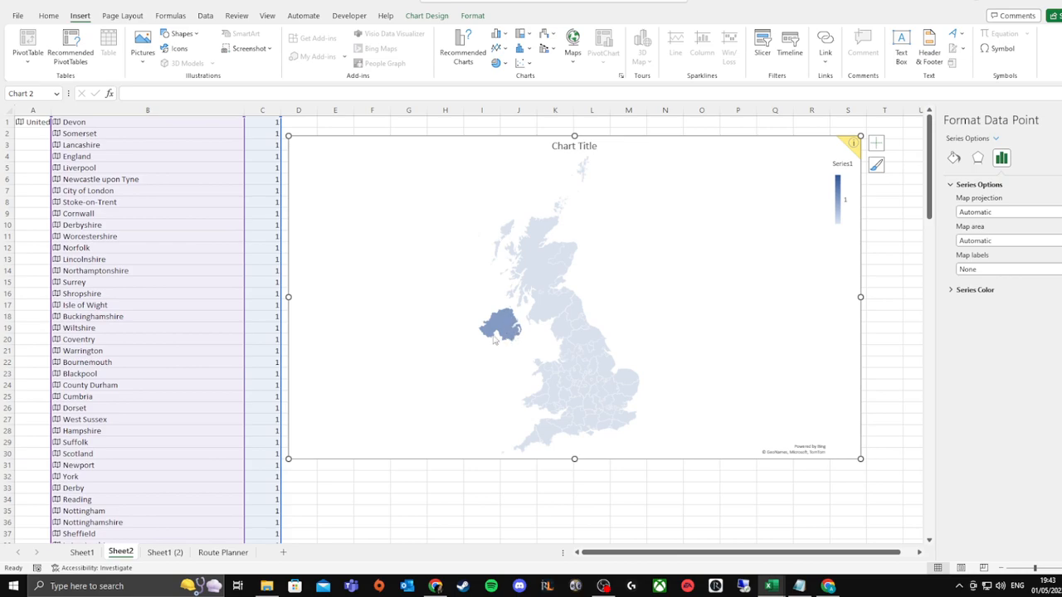
{"action": "mouse_move", "coordinate": [531, 294]}
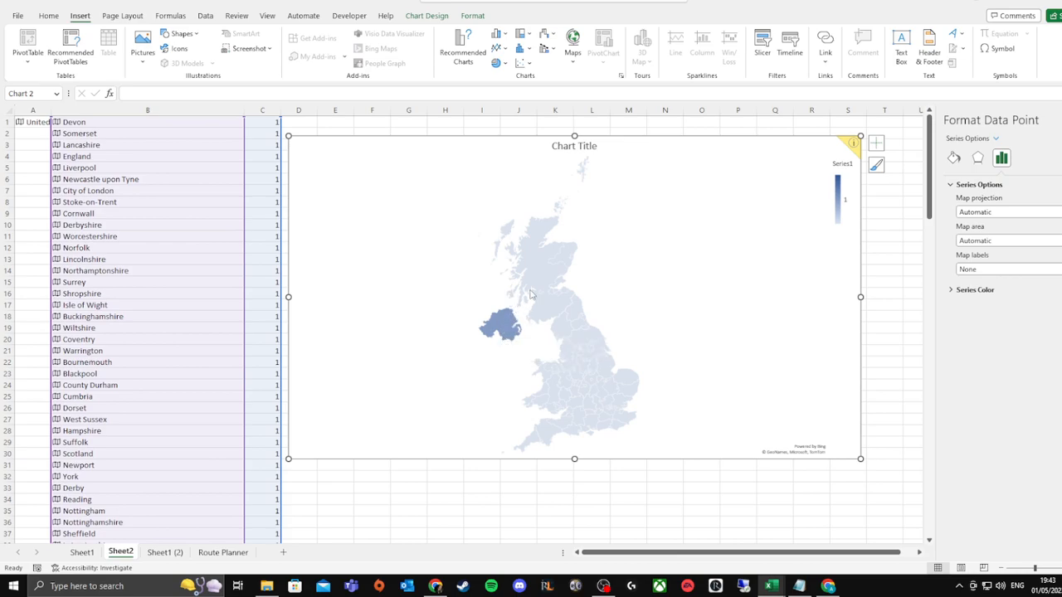
{"action": "mouse_move", "coordinate": [544, 274]}
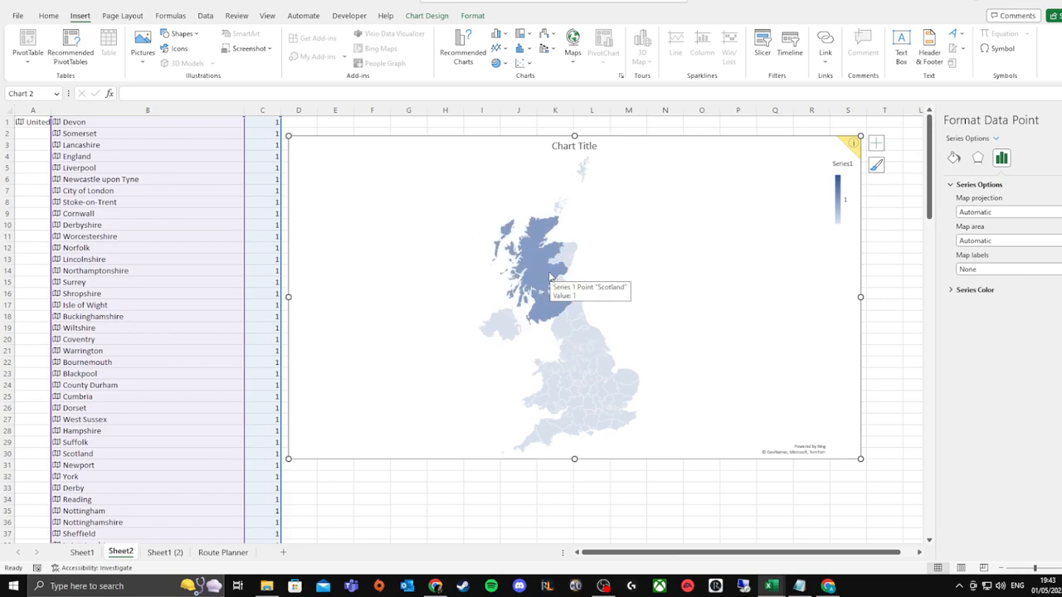
{"action": "mouse_move", "coordinate": [568, 264]}
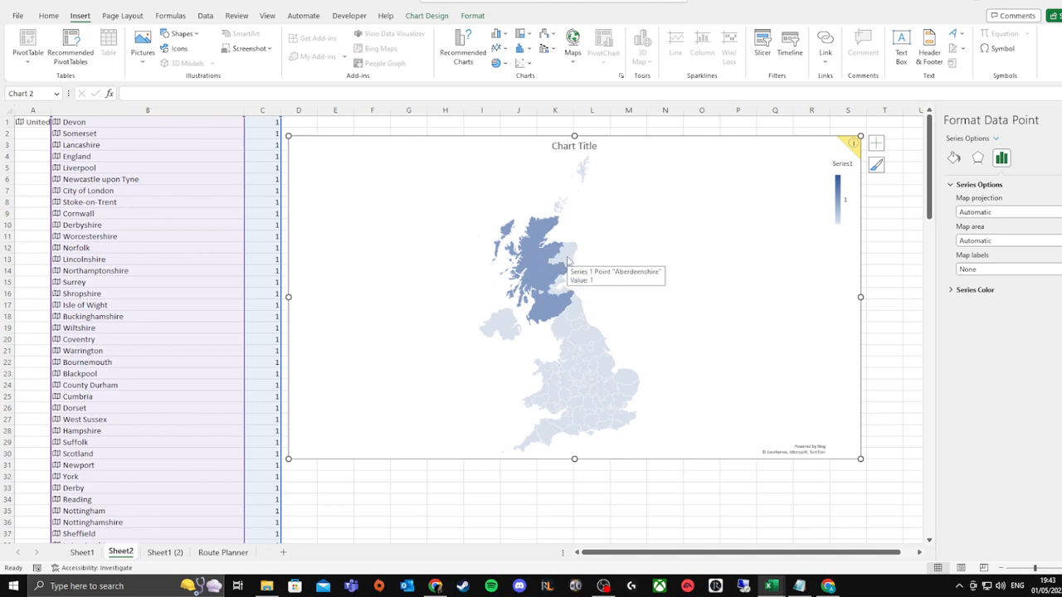
{"action": "mouse_move", "coordinate": [551, 371]}
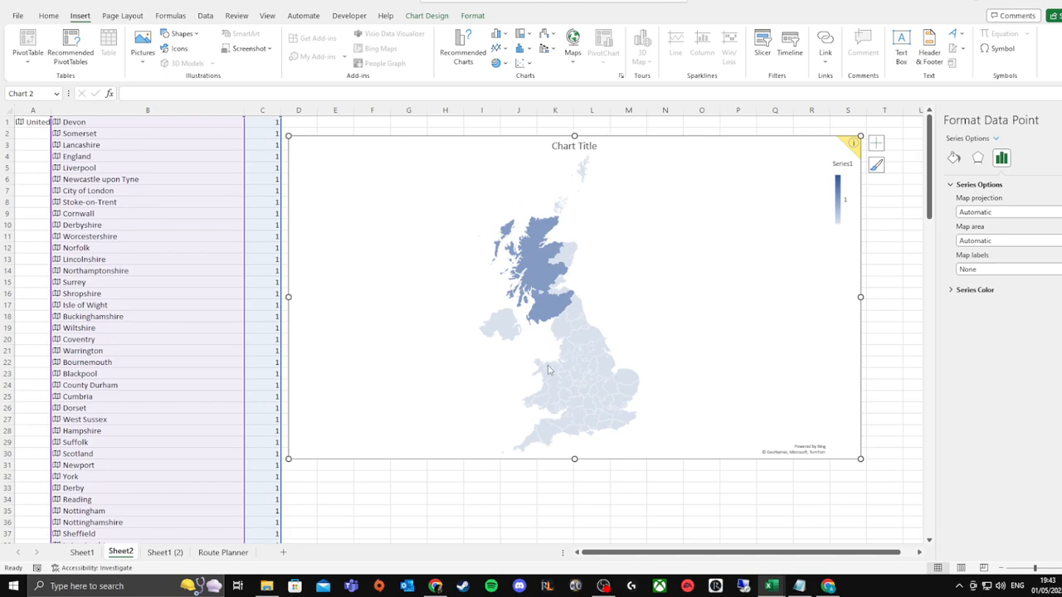
{"action": "mouse_move", "coordinate": [547, 368]}
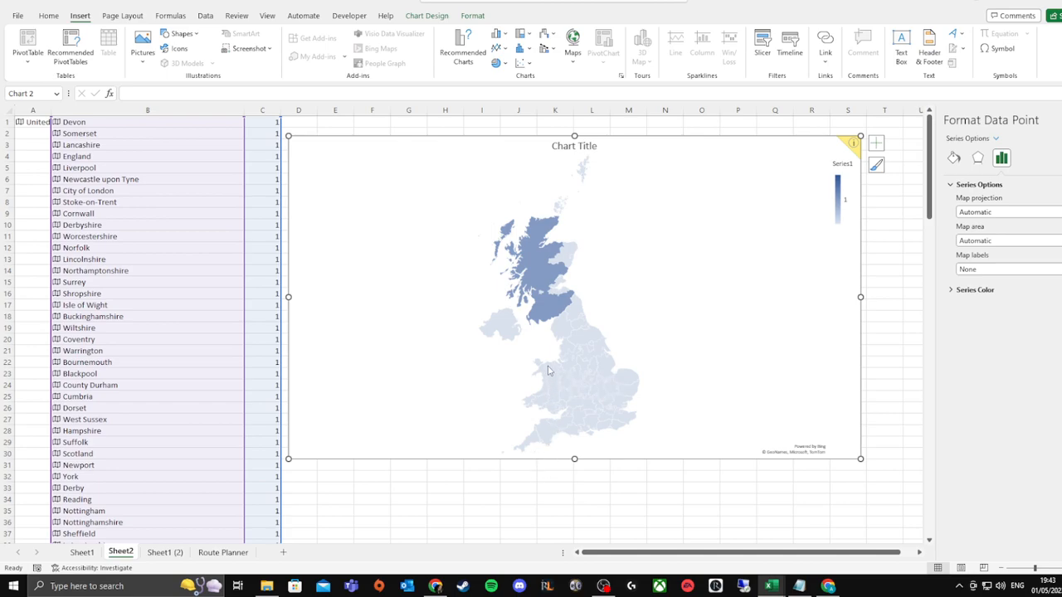
{"action": "mouse_move", "coordinate": [549, 369]}
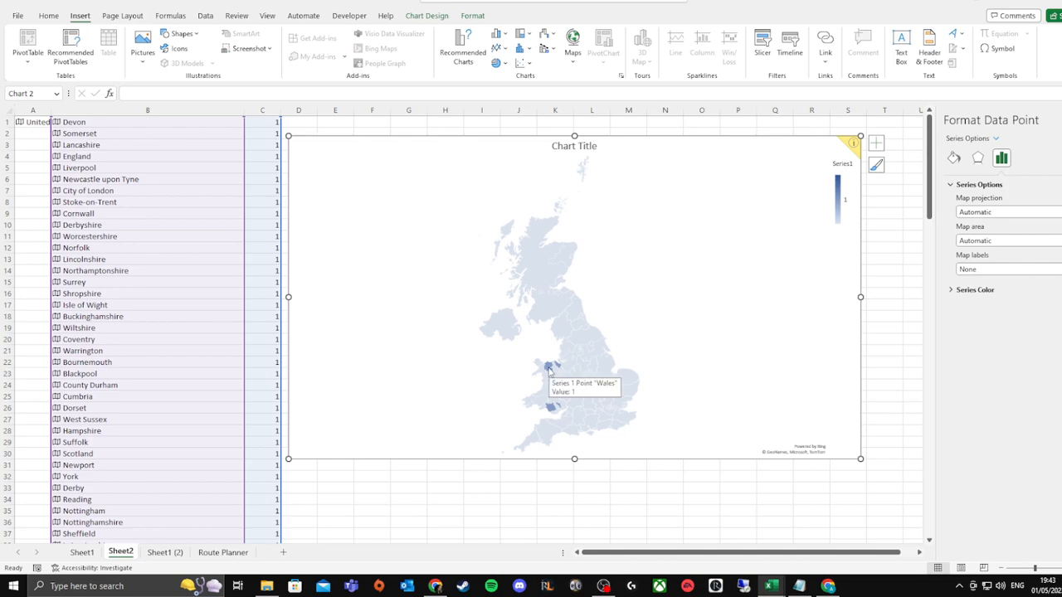
{"action": "mouse_move", "coordinate": [554, 368]}
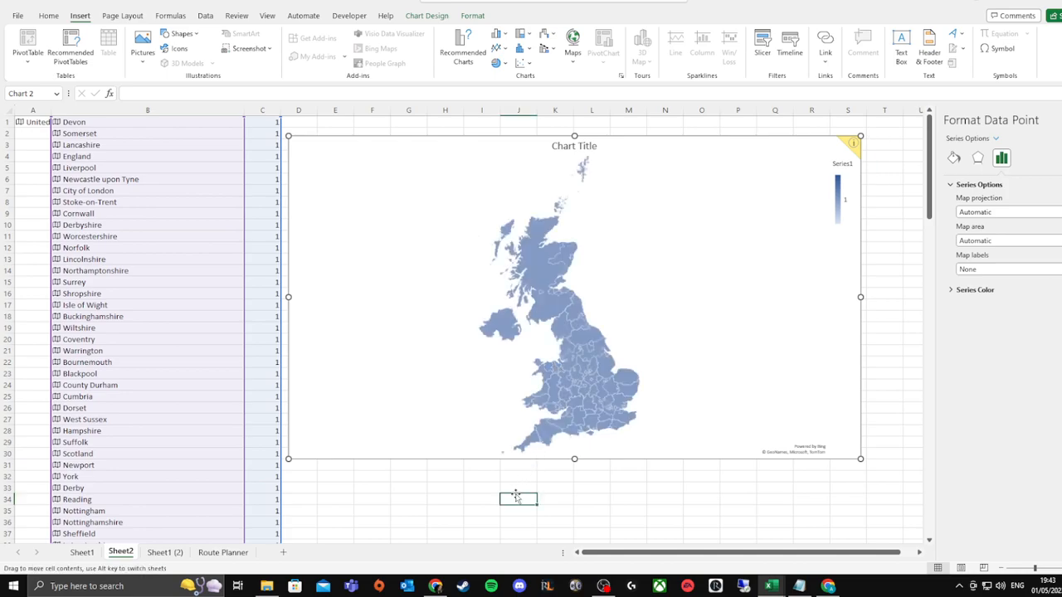
{"action": "left_click", "coordinate": [518, 497]}
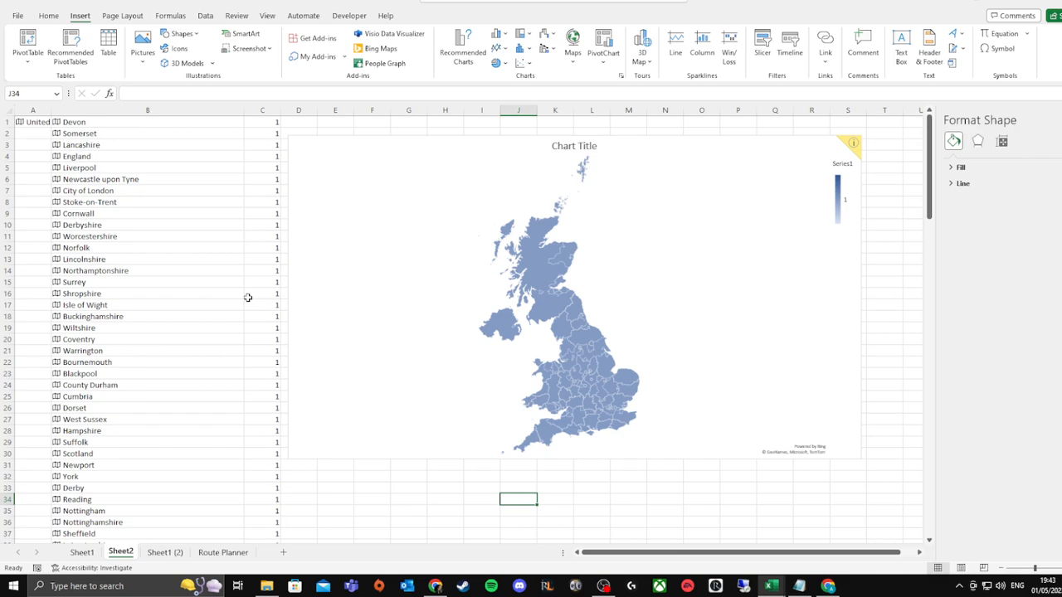
{"action": "mouse_move", "coordinate": [345, 496]}
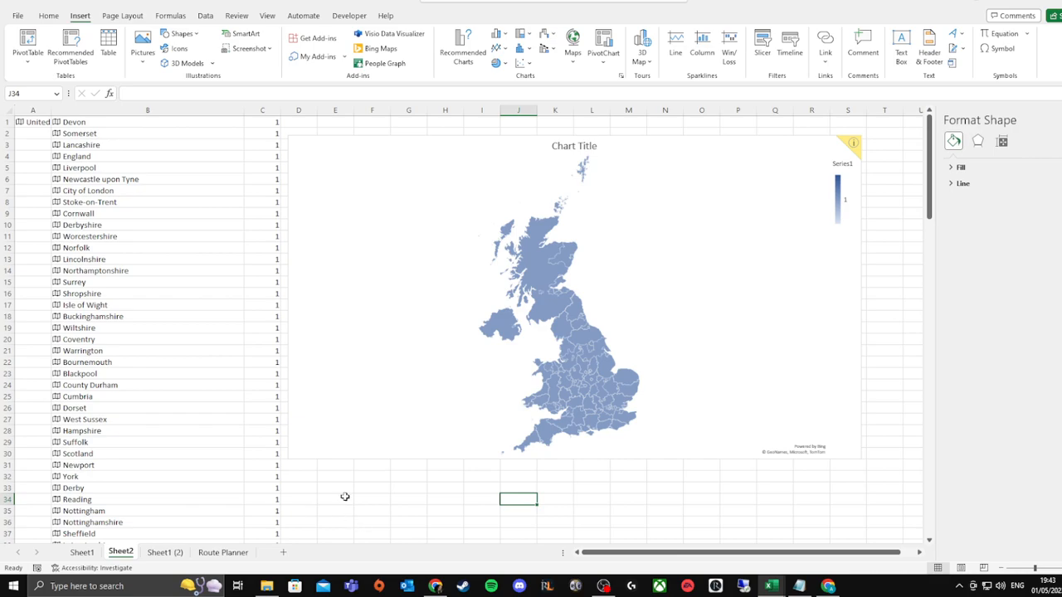
{"action": "mouse_move", "coordinate": [610, 375]}
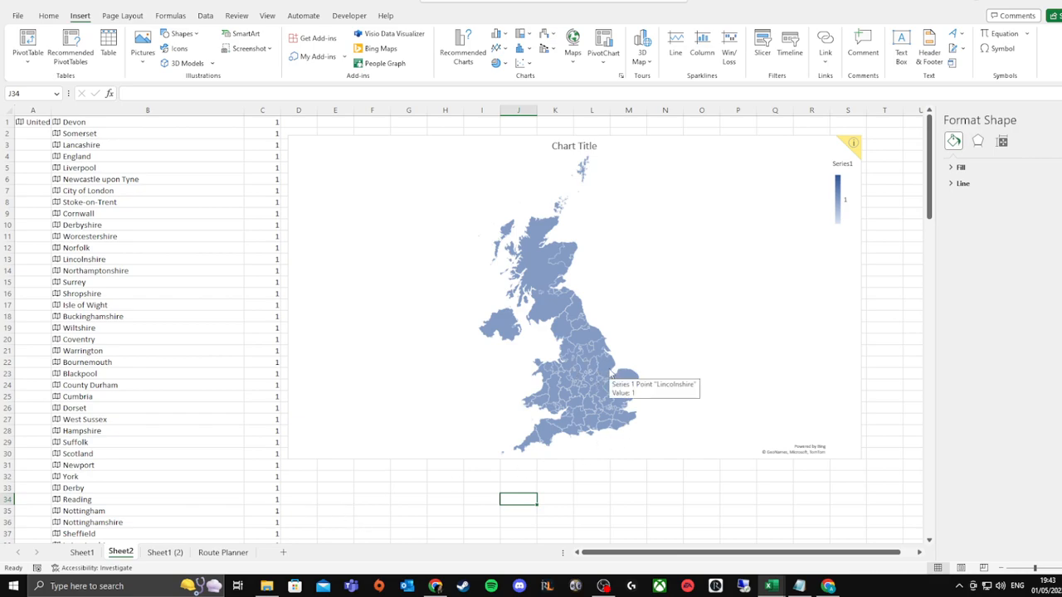
{"action": "mouse_move", "coordinate": [577, 318]}
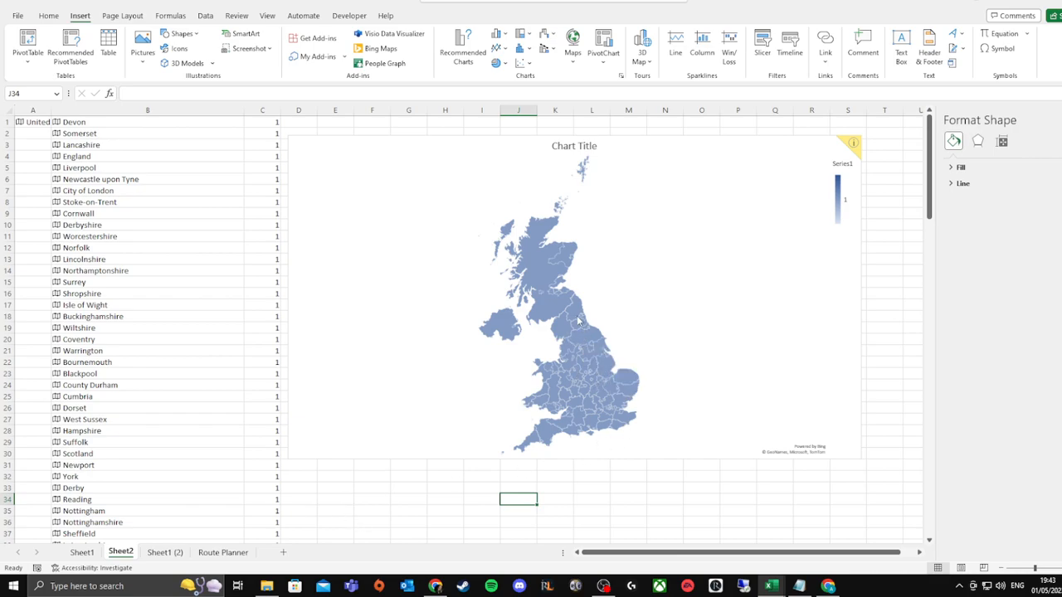
Return to Sheet1 and review its county table of 50s beside the green map with Wales red
{"action": "left_click", "coordinate": [81, 550]}
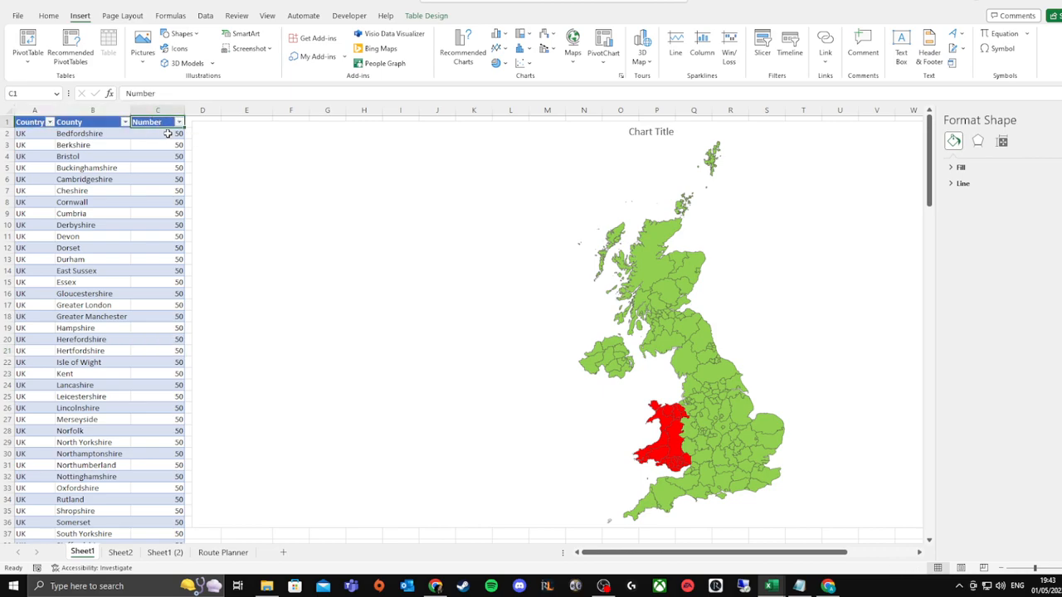
{"action": "left_click", "coordinate": [156, 133]}
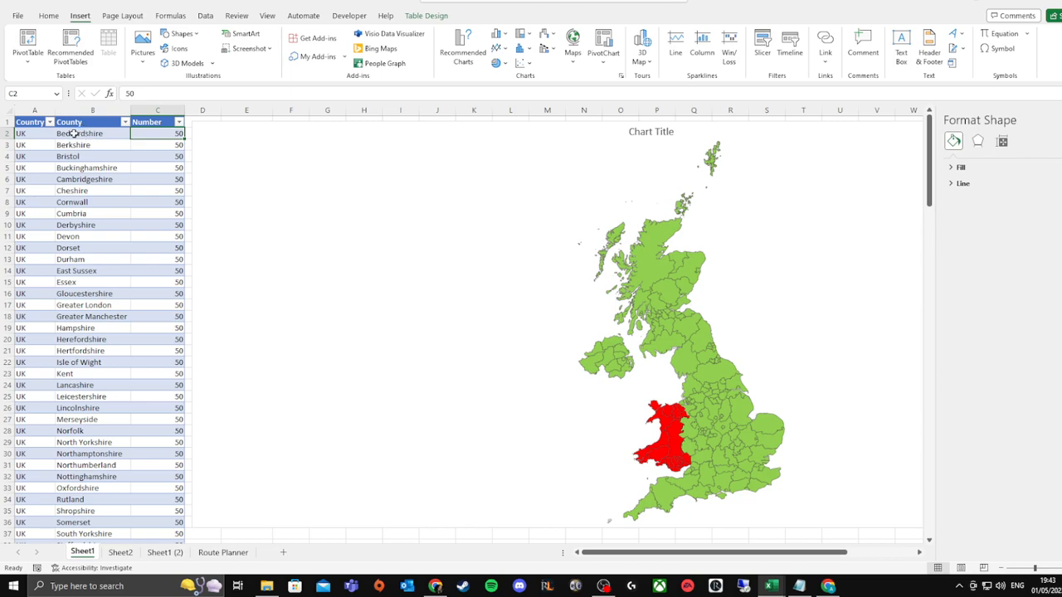
{"action": "left_click", "coordinate": [93, 133]}
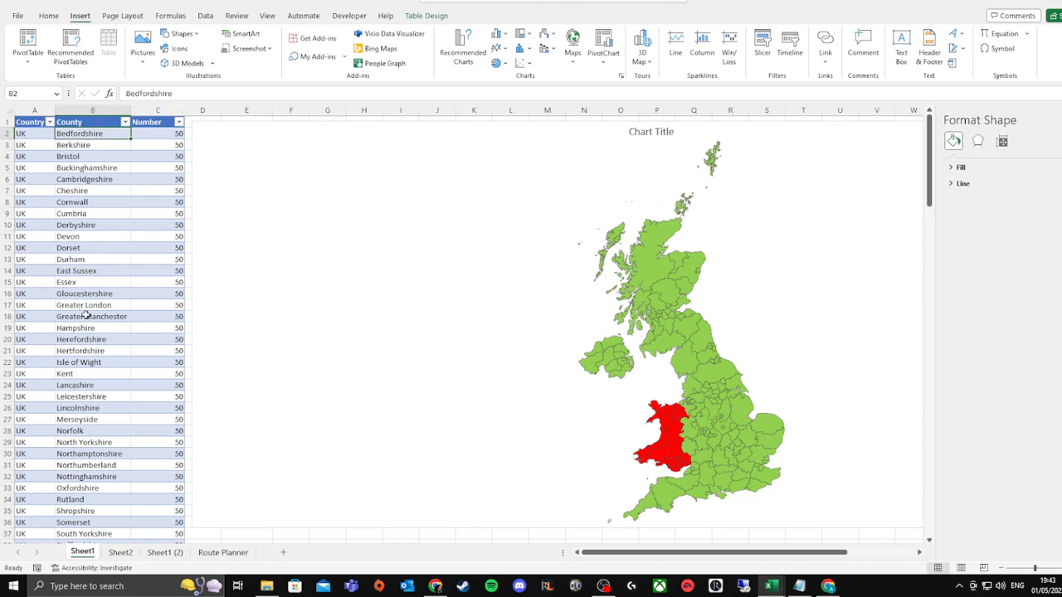
{"action": "mouse_move", "coordinate": [484, 403]}
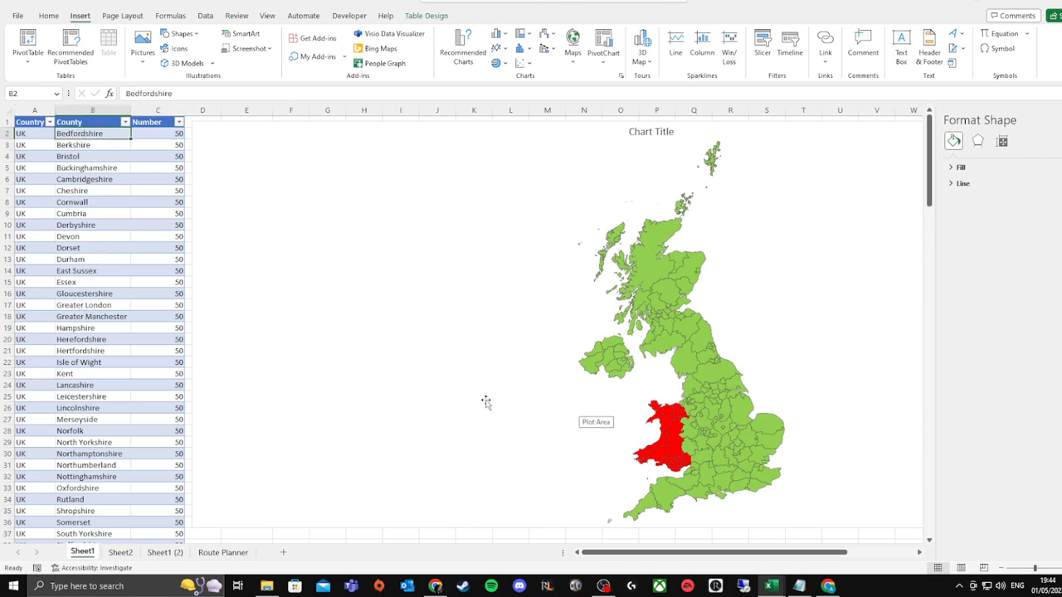
{"action": "mouse_move", "coordinate": [112, 393]}
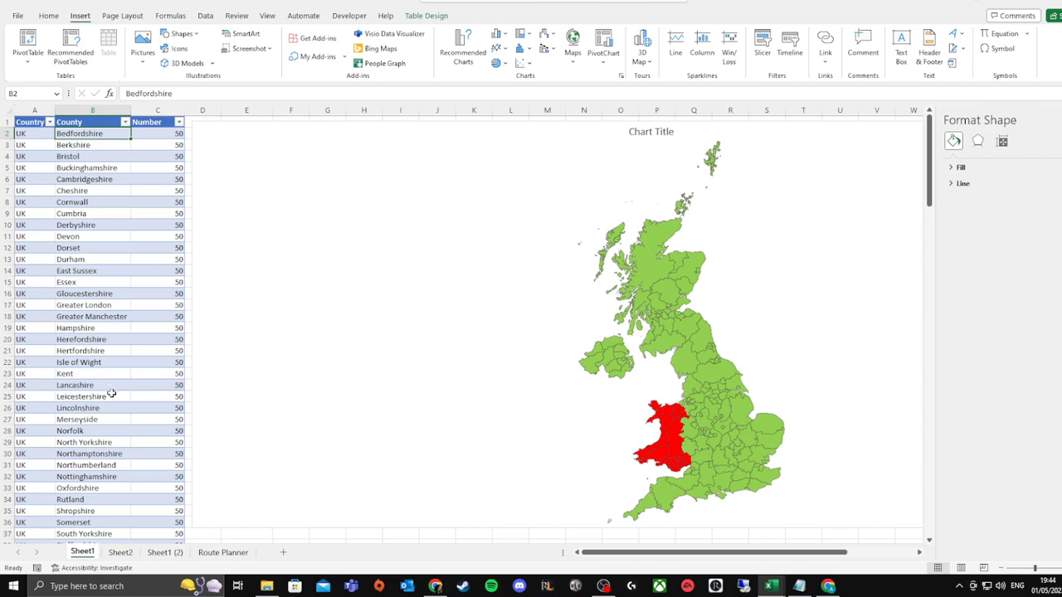
{"action": "mouse_move", "coordinate": [335, 348]}
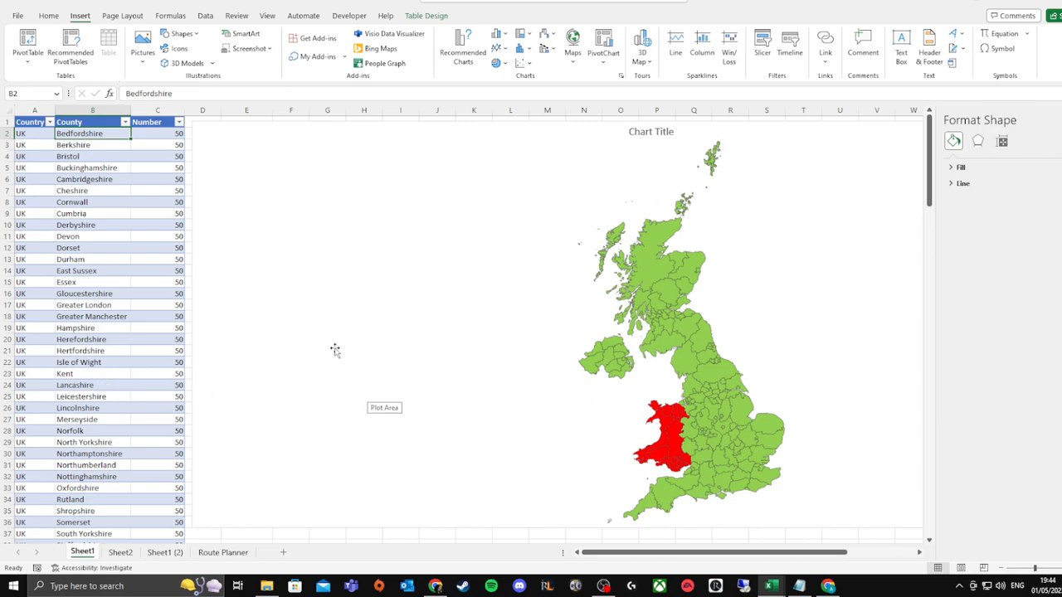
{"action": "scroll", "scroll_direction": "down", "scroll_amount": 3}
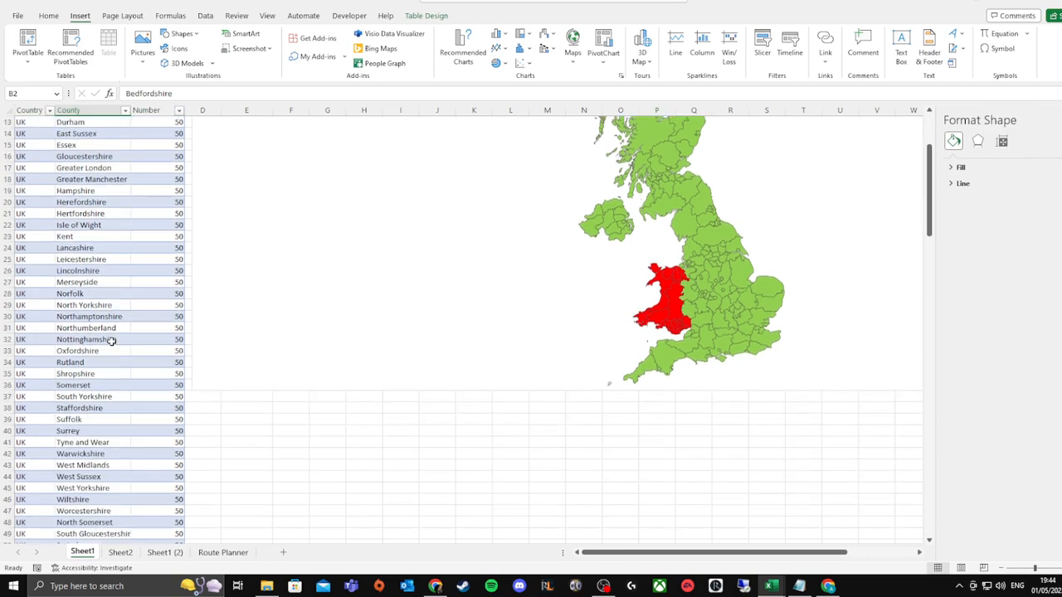
{"action": "scroll", "scroll_direction": "down", "scroll_amount": 3}
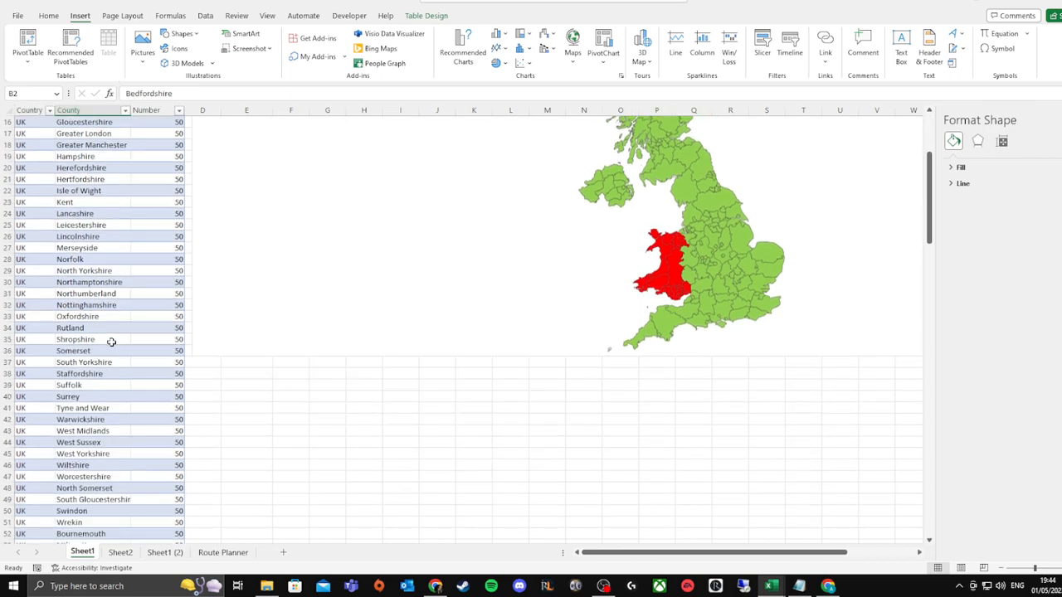
{"action": "mouse_move", "coordinate": [737, 328]}
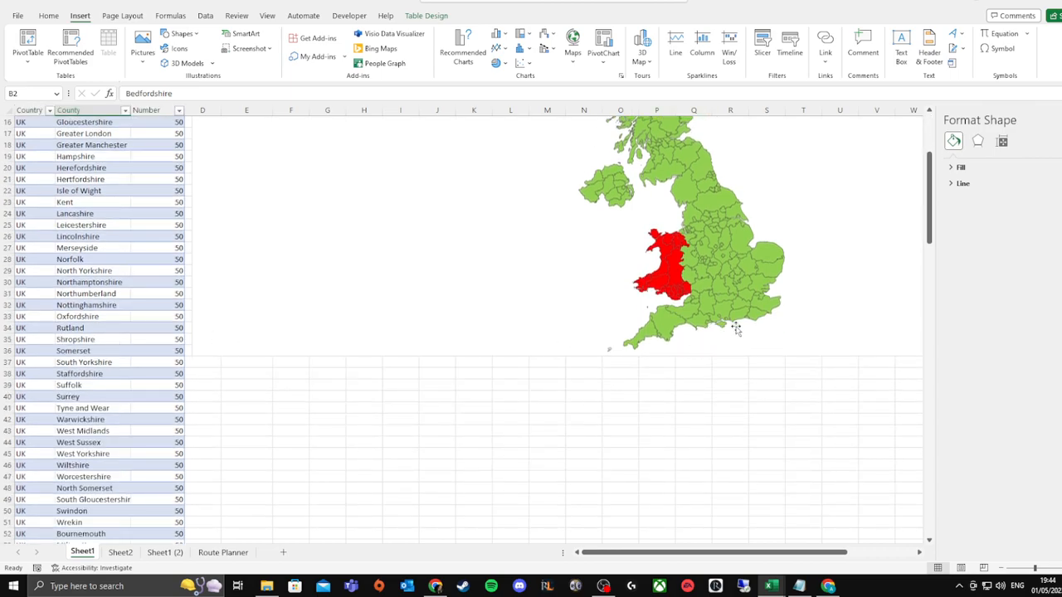
{"action": "mouse_move", "coordinate": [744, 325]}
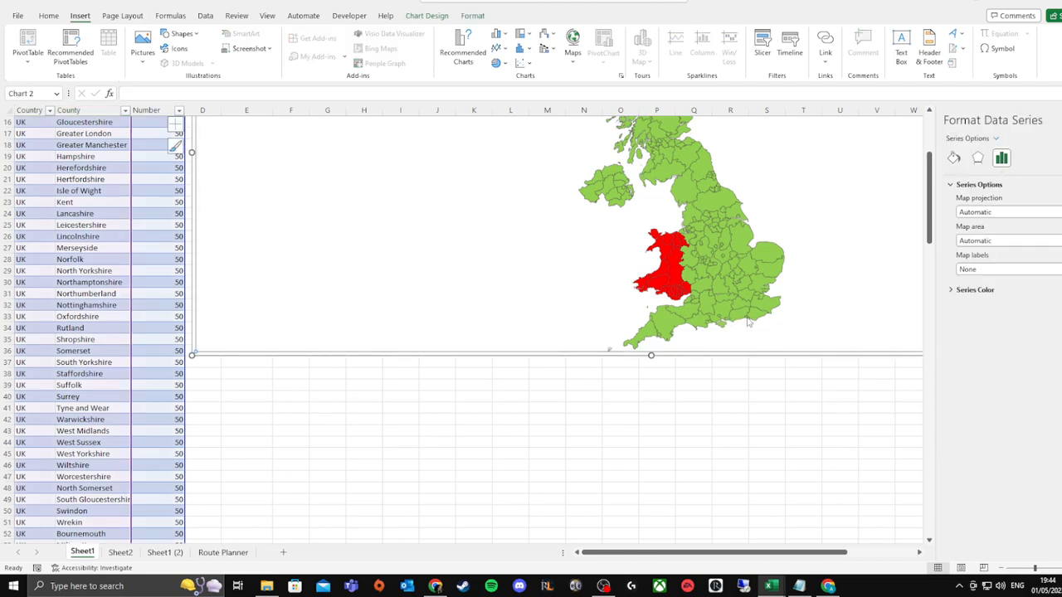
{"action": "mouse_move", "coordinate": [712, 330]}
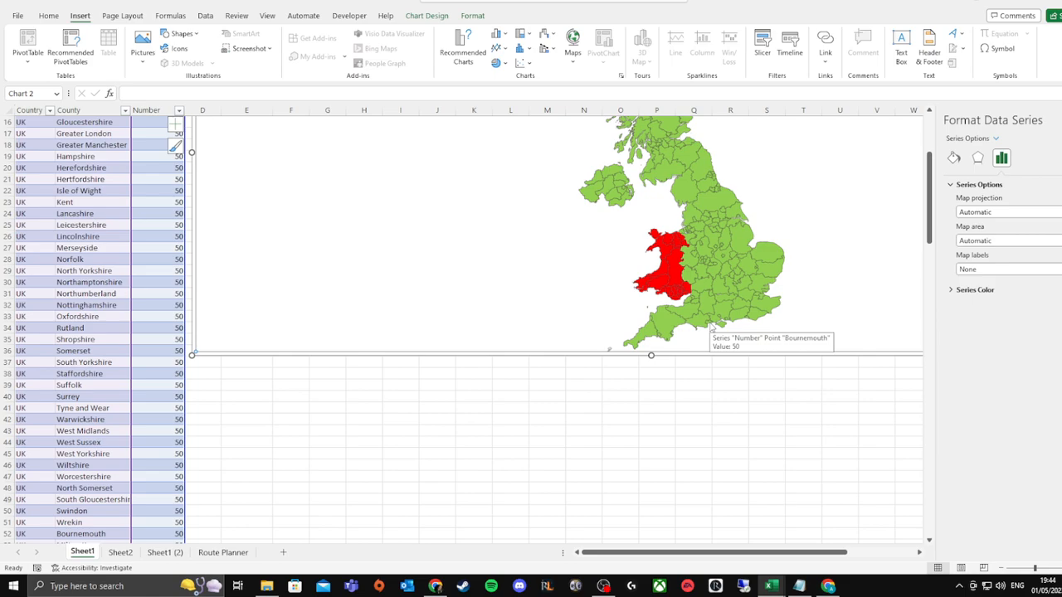
{"action": "mouse_move", "coordinate": [705, 322]}
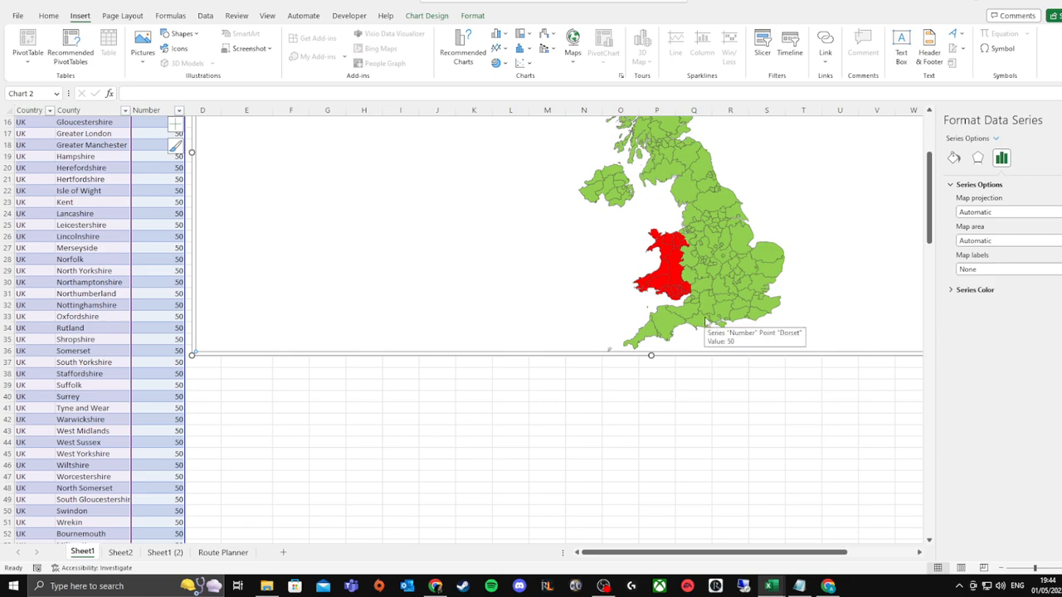
{"action": "mouse_move", "coordinate": [714, 329]}
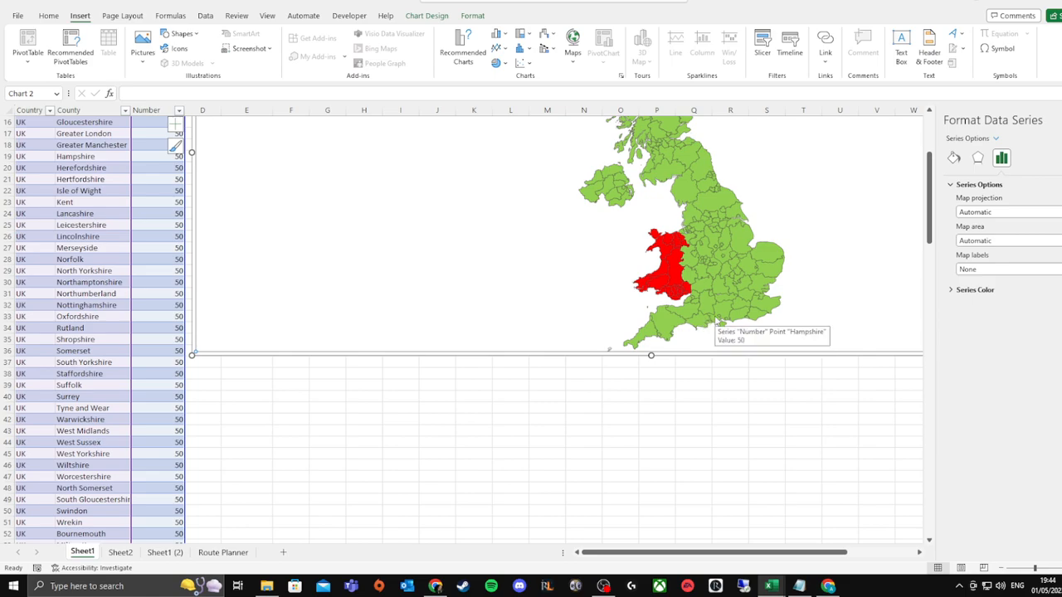
{"action": "mouse_move", "coordinate": [720, 322]}
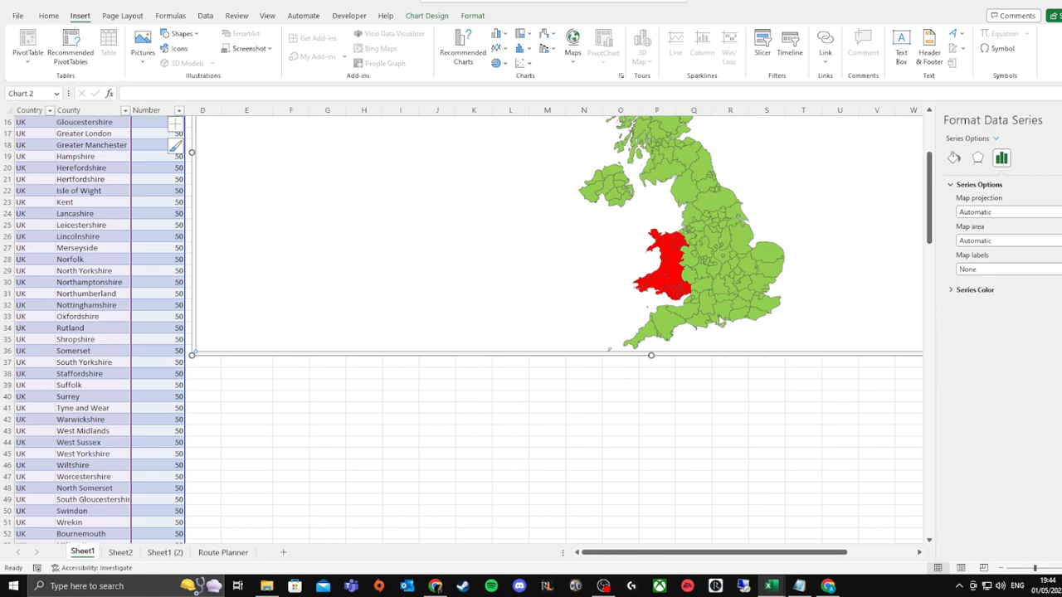
{"action": "mouse_move", "coordinate": [720, 321]}
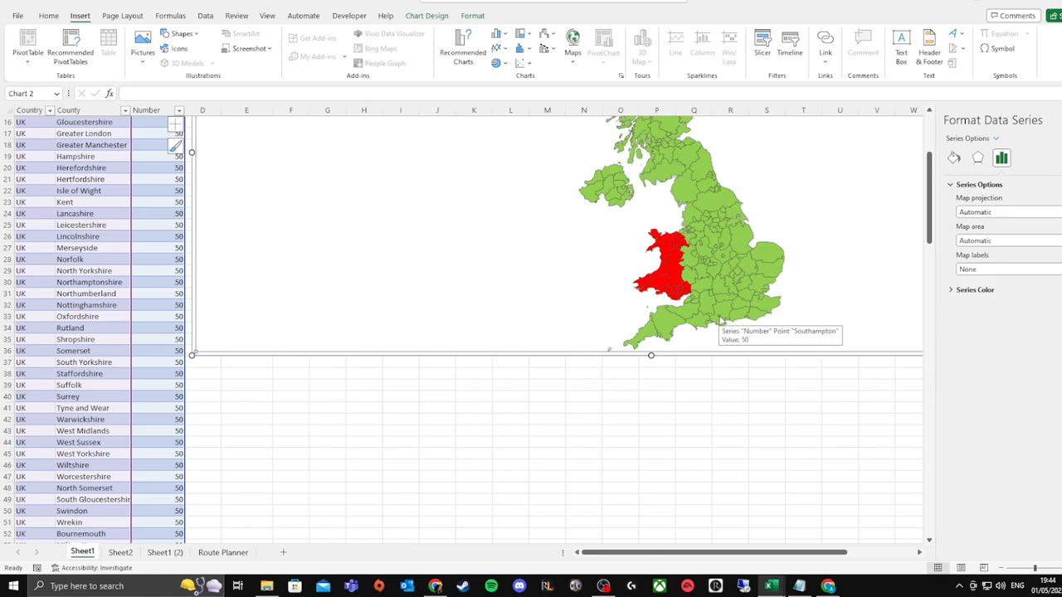
{"action": "mouse_move", "coordinate": [726, 335]}
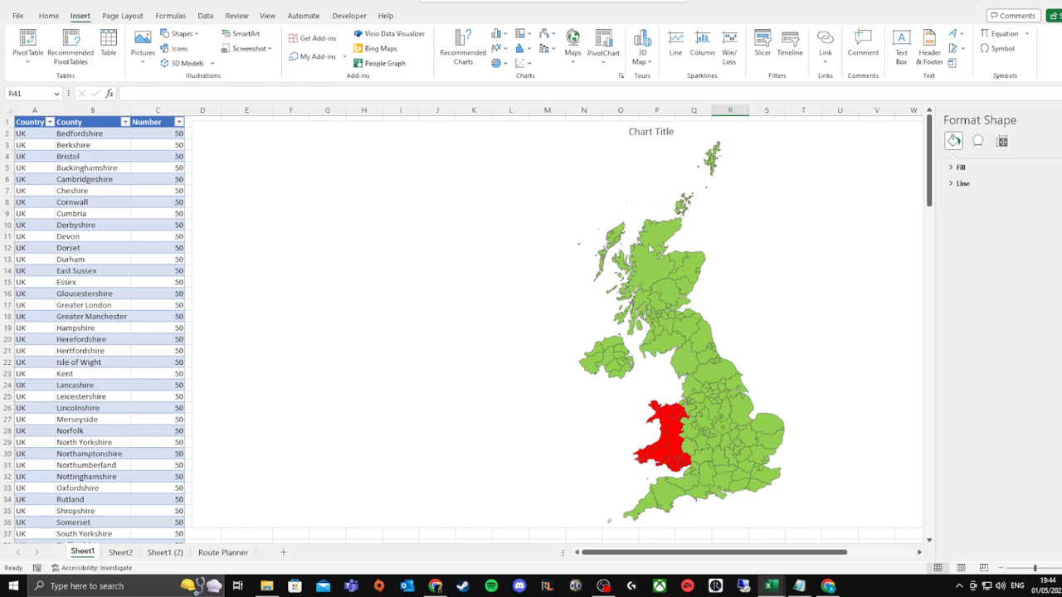
Scroll the county table down to its Welsh and Scottish rows
{"action": "left_click", "coordinate": [120, 550]}
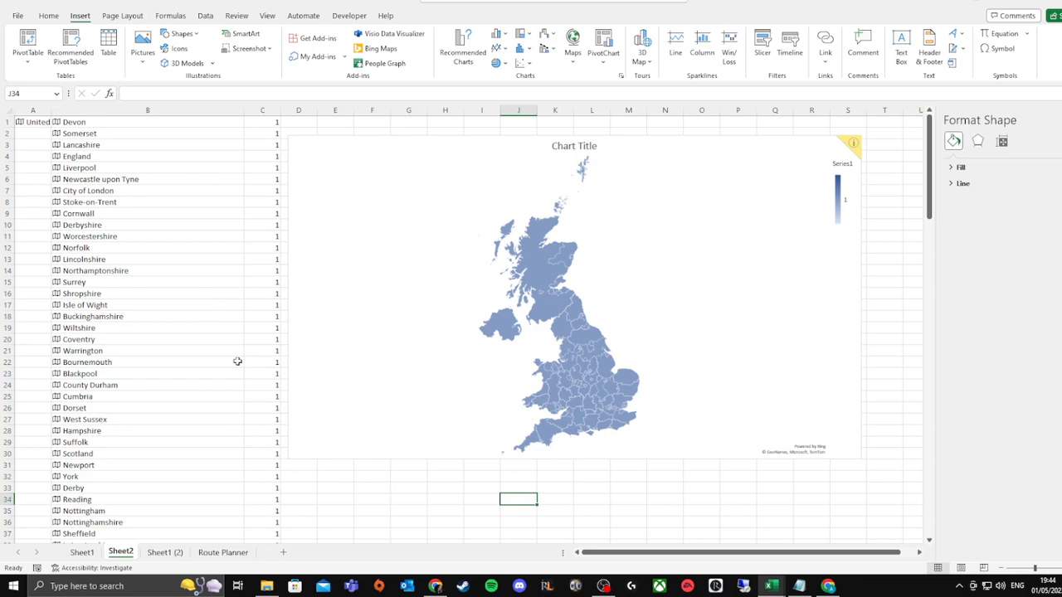
{"action": "left_click", "coordinate": [81, 551]}
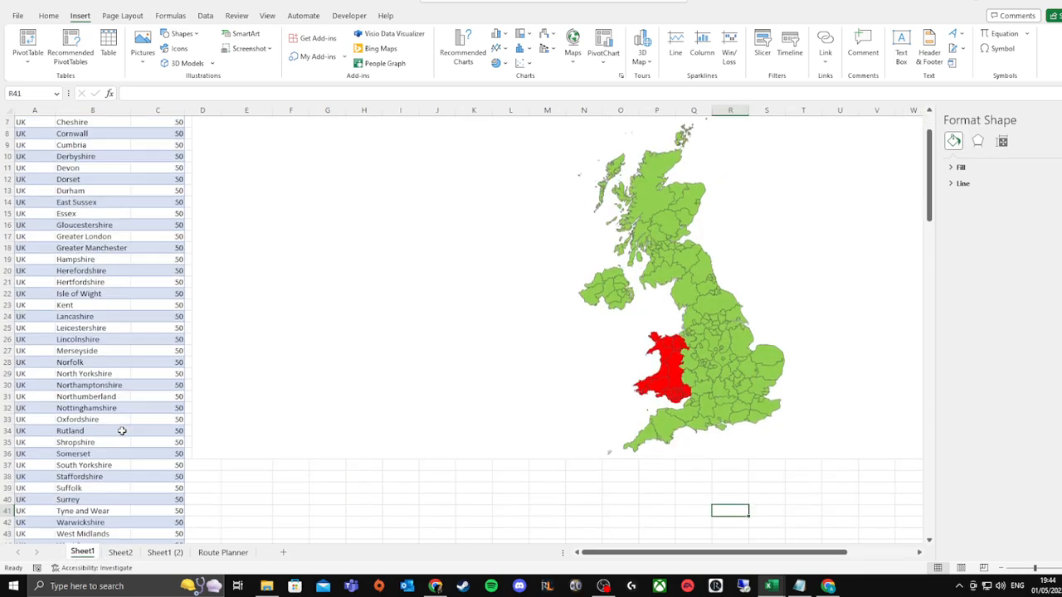
{"action": "scroll", "scroll_direction": "down", "scroll_amount": 3}
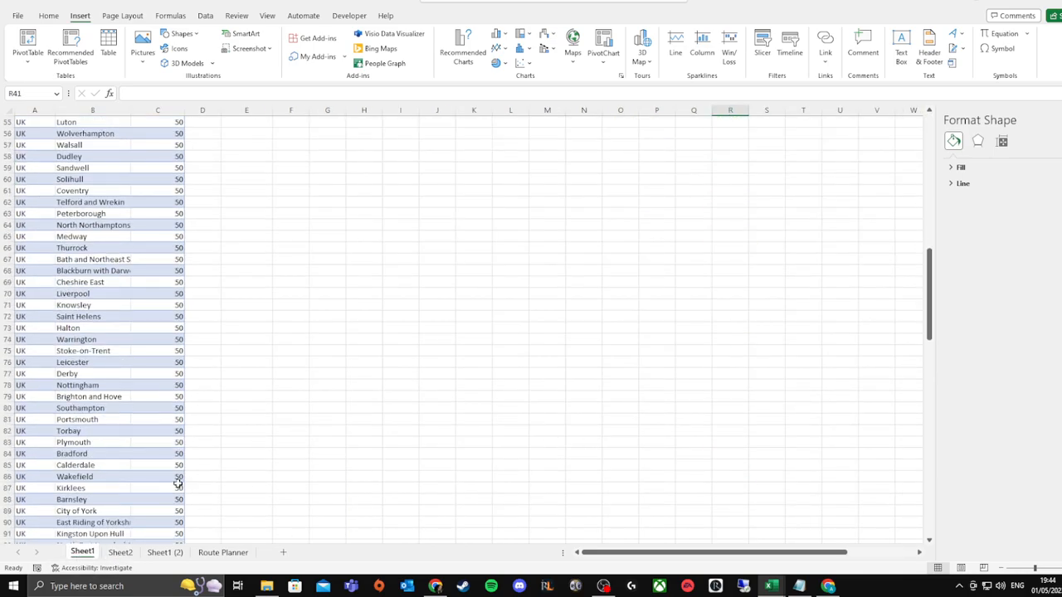
{"action": "scroll", "scroll_direction": "down", "scroll_amount": 3}
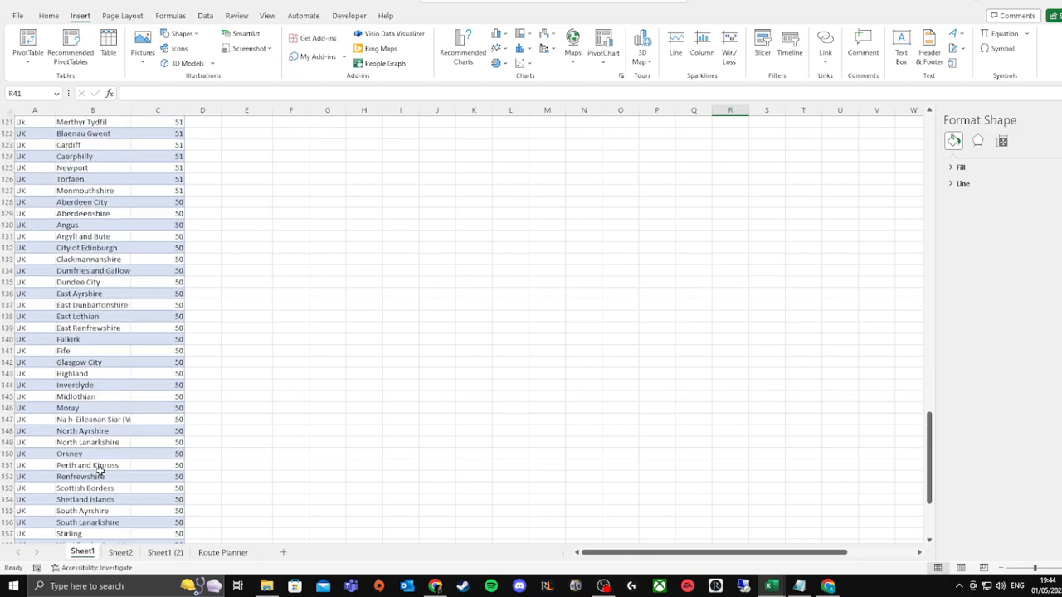
{"action": "scroll", "scroll_direction": "down", "scroll_amount": 3}
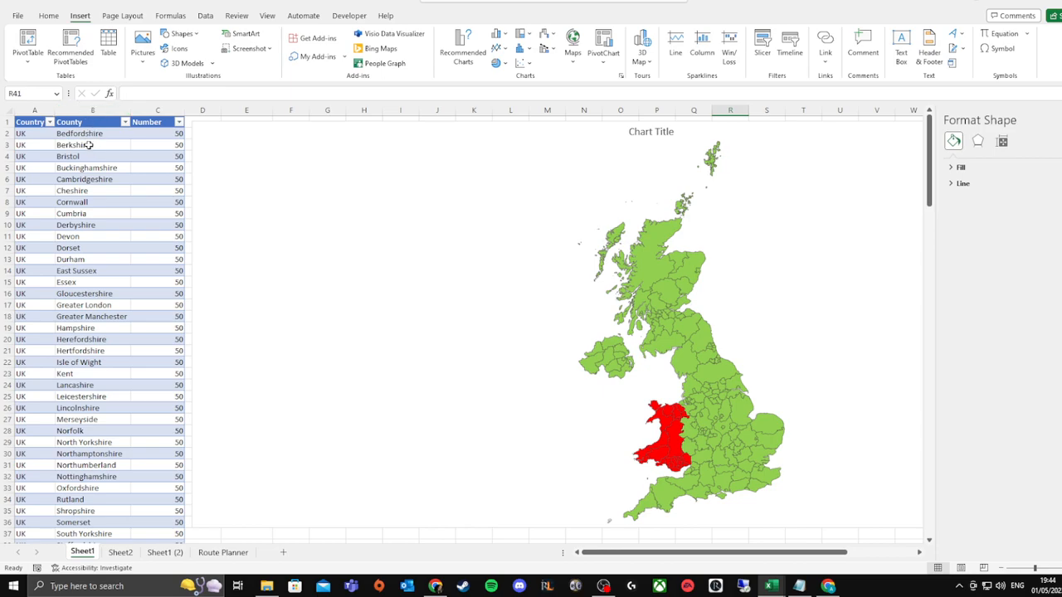
Select the county names from Bedfordshire downward at the top of the table
{"action": "left_click", "coordinate": [93, 132]}
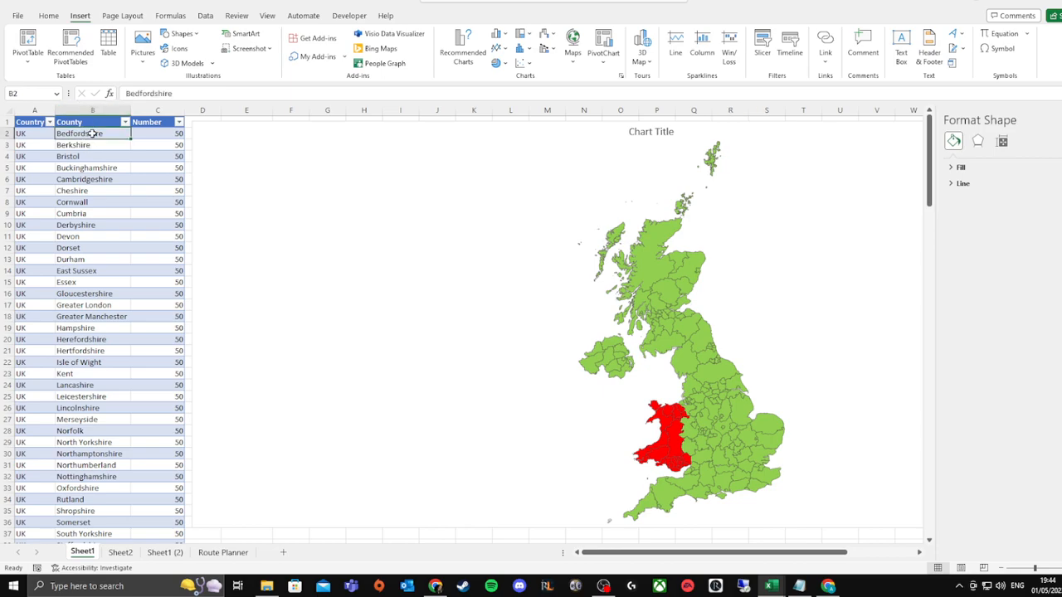
{"action": "left_click", "coordinate": [93, 133]}
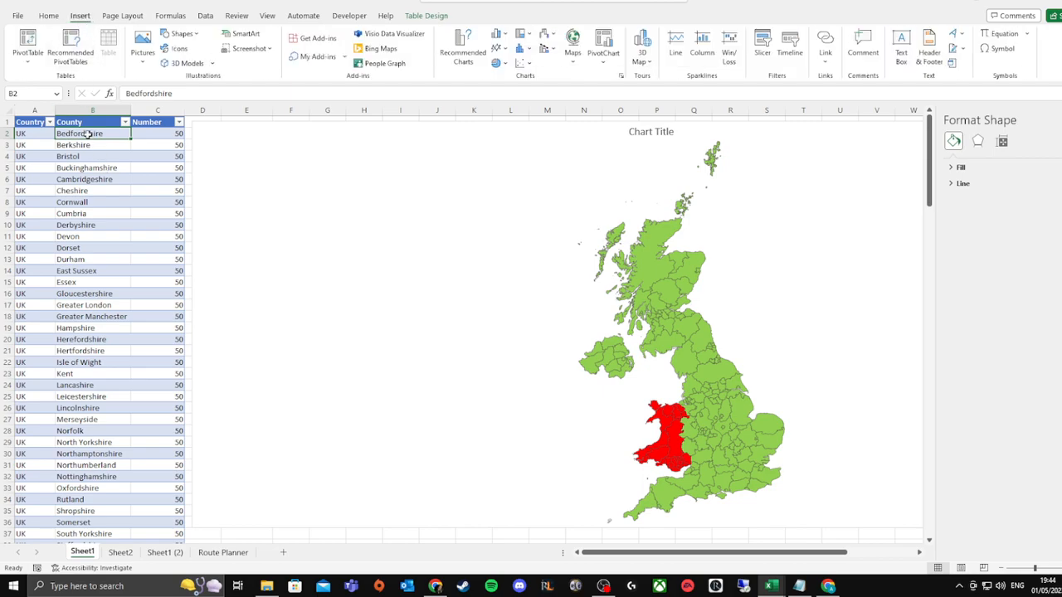
{"action": "left_click_drag", "start_coordinate": [93, 132], "coordinate": [93, 259]}
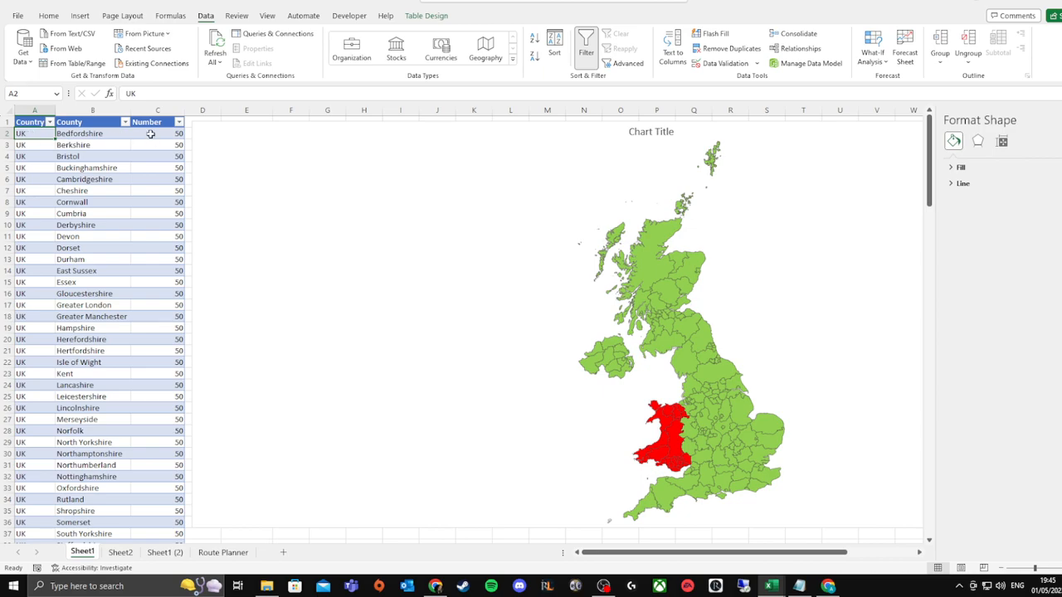
{"action": "left_click", "coordinate": [29, 123]}
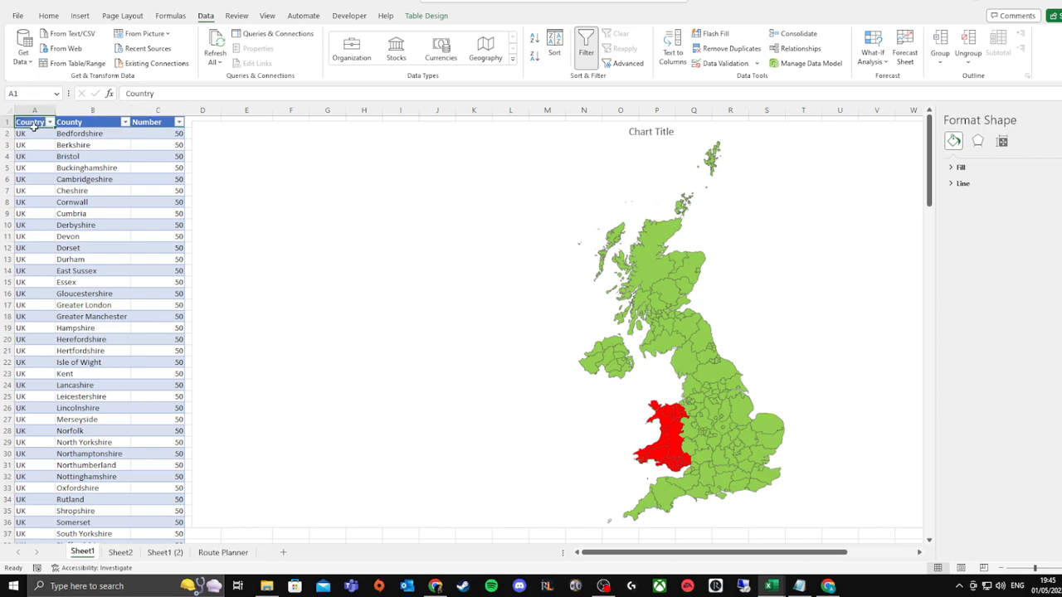
{"action": "left_click", "coordinate": [93, 282]}
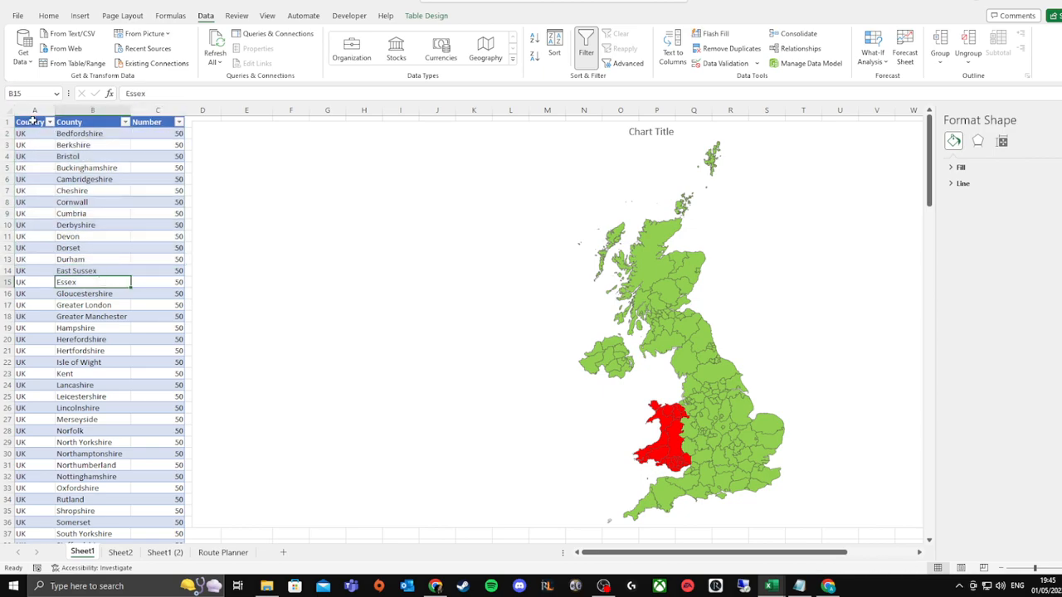
{"action": "scroll", "scroll_direction": "down", "scroll_amount": 3}
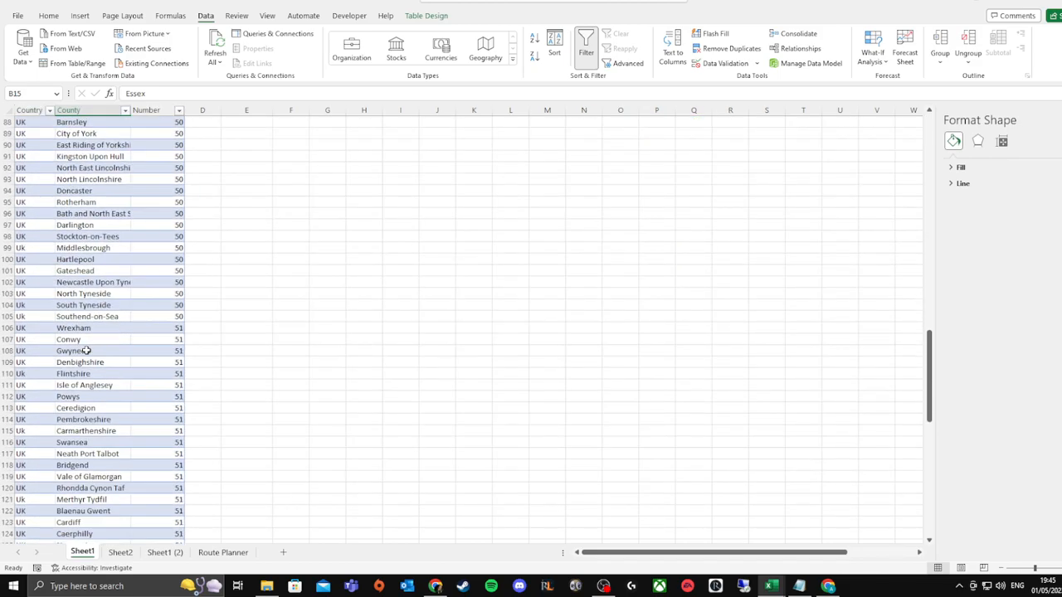
{"action": "scroll", "scroll_direction": "down", "scroll_amount": 3}
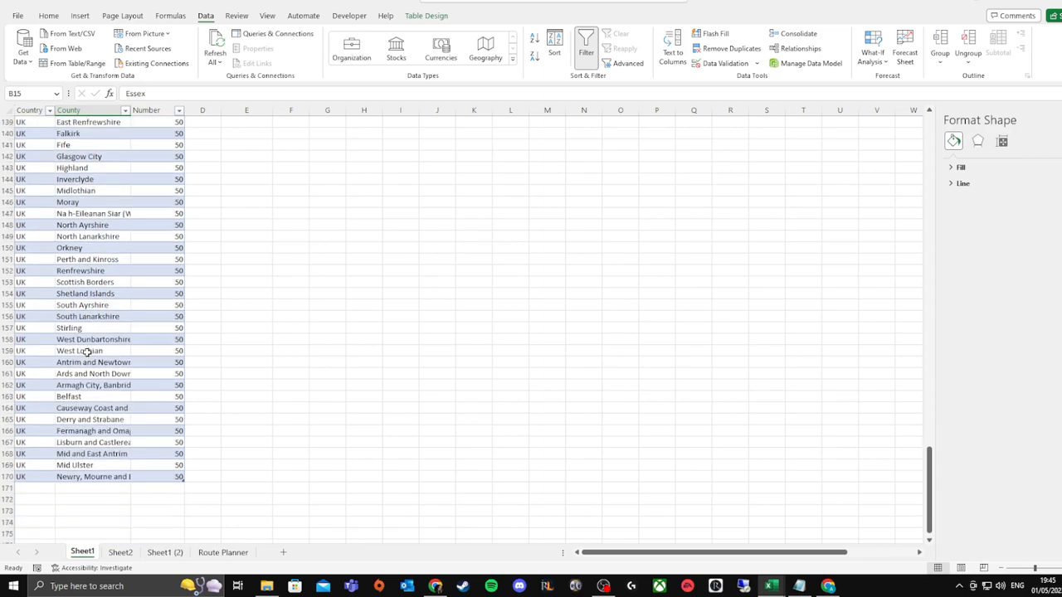
{"action": "left_click", "coordinate": [92, 476]}
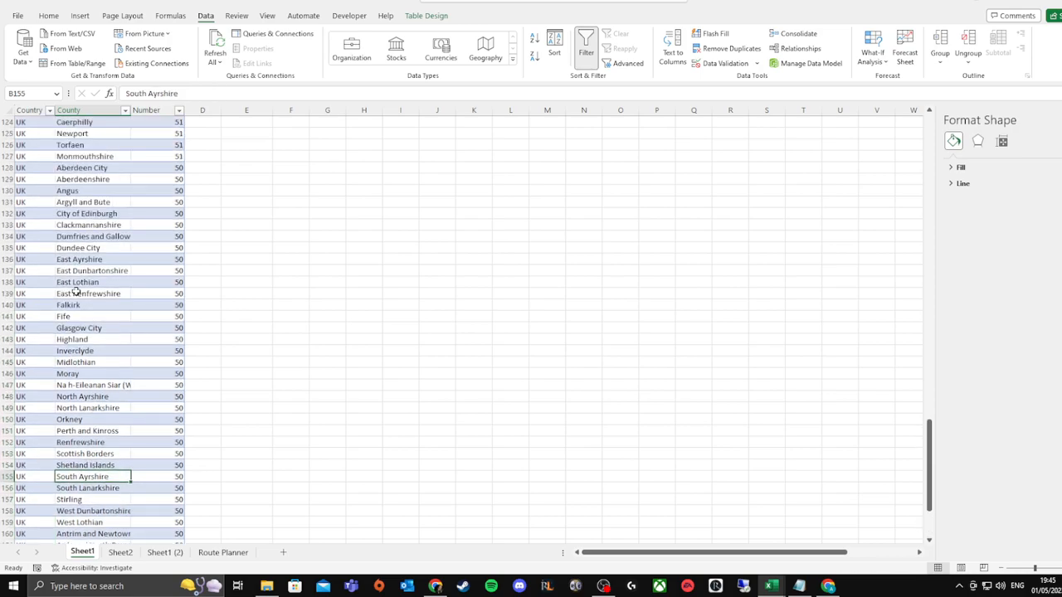
{"action": "scroll", "scroll_direction": "up", "scroll_amount": 3}
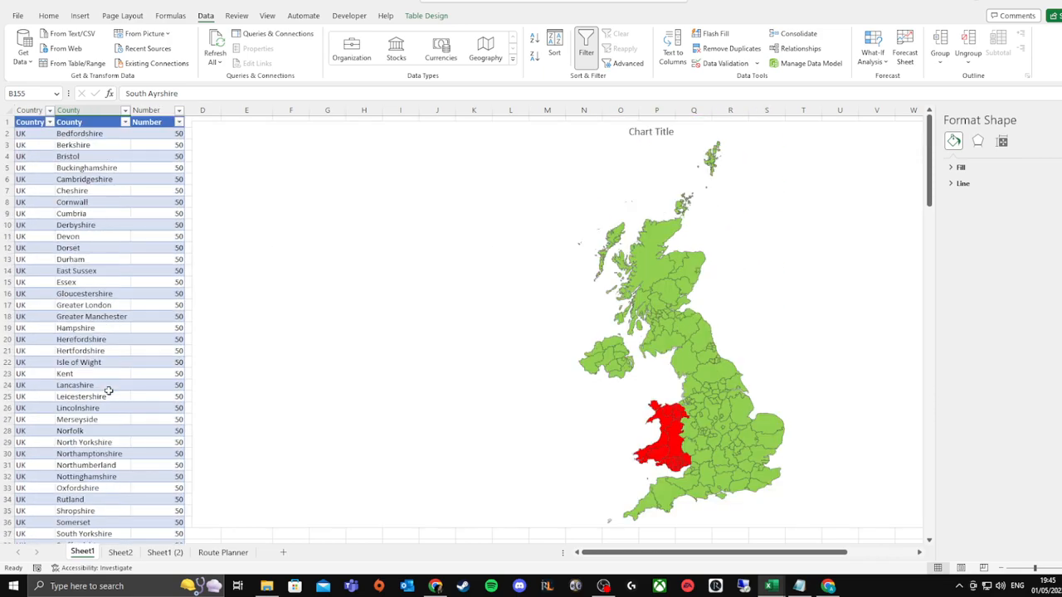
{"action": "scroll", "scroll_direction": "down", "scroll_amount": 3}
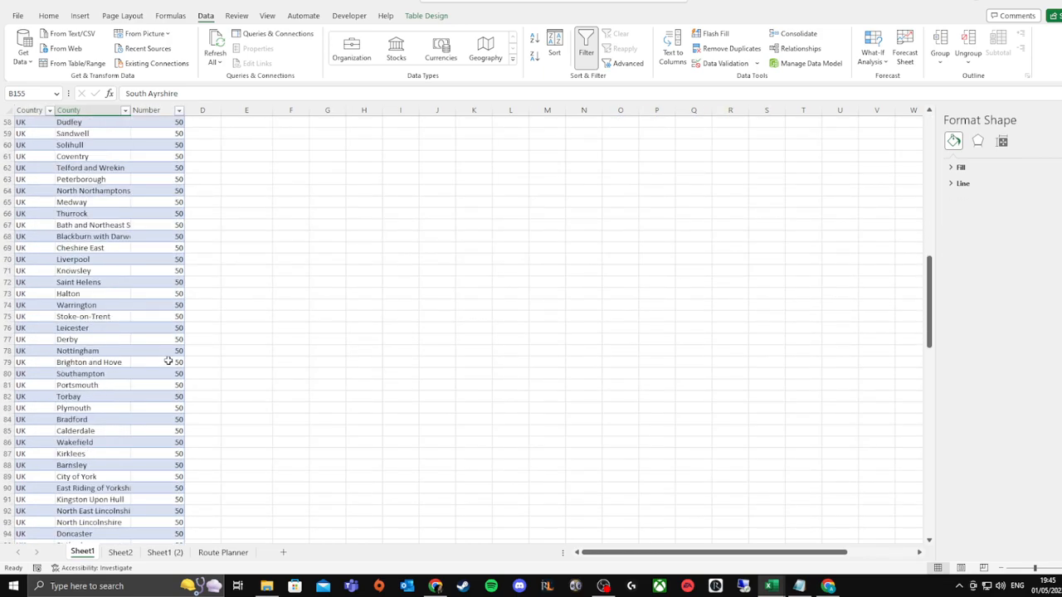
{"action": "scroll", "scroll_direction": "down", "scroll_amount": 3}
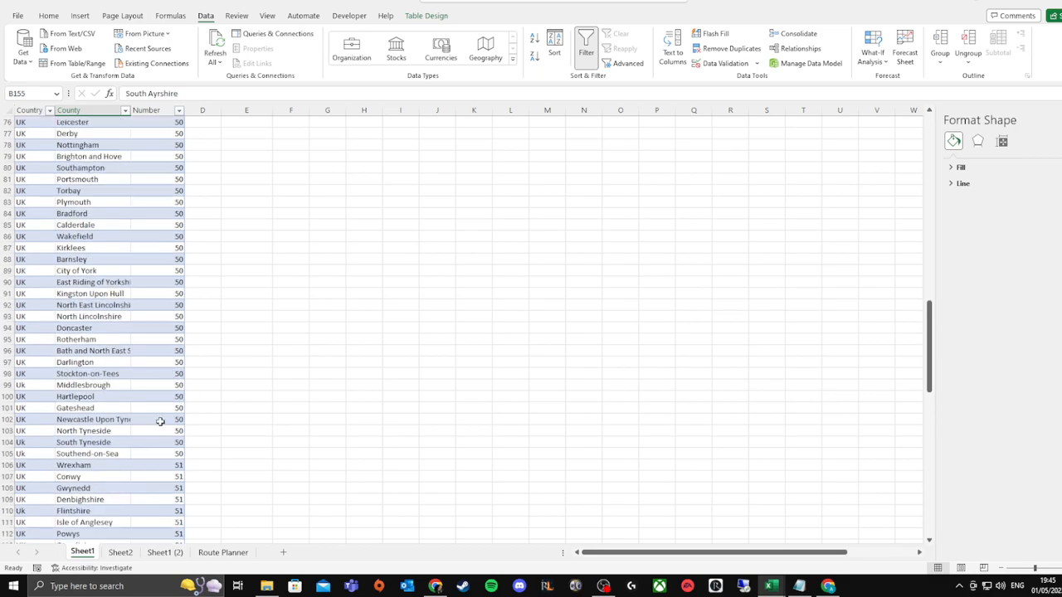
{"action": "mouse_move", "coordinate": [173, 391]}
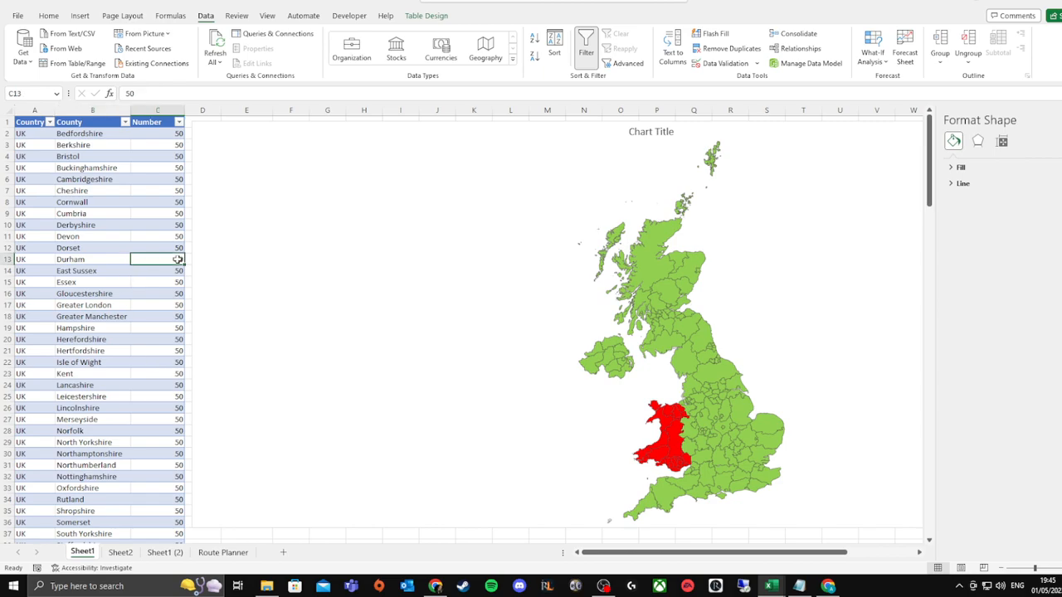
{"action": "mouse_move", "coordinate": [239, 322]}
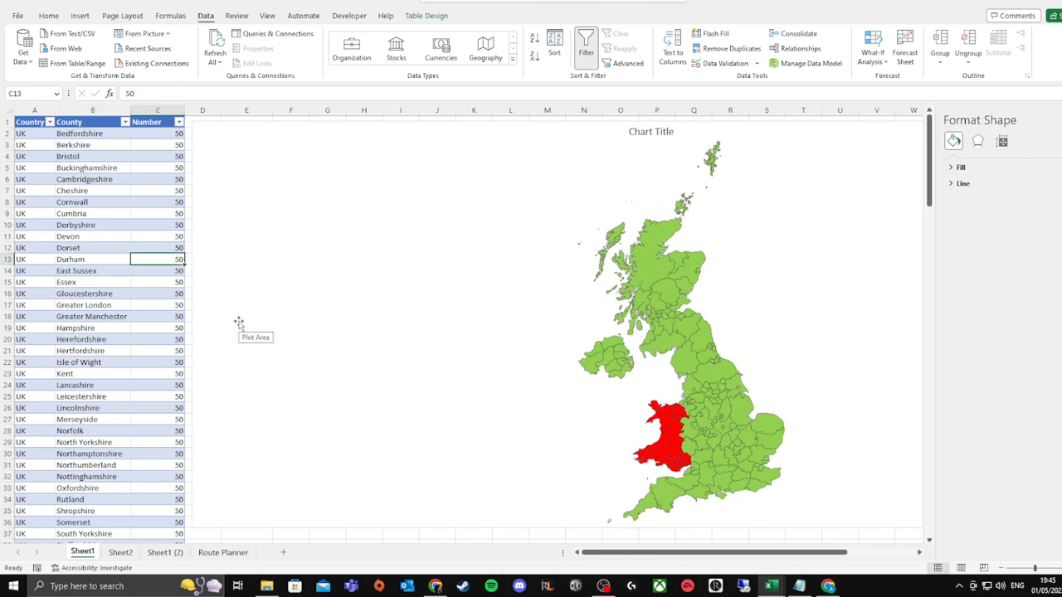
Set Durham's Number to 53 and raise Hampshire's value so both recolour on the map
{"action": "type", "text": "53"}
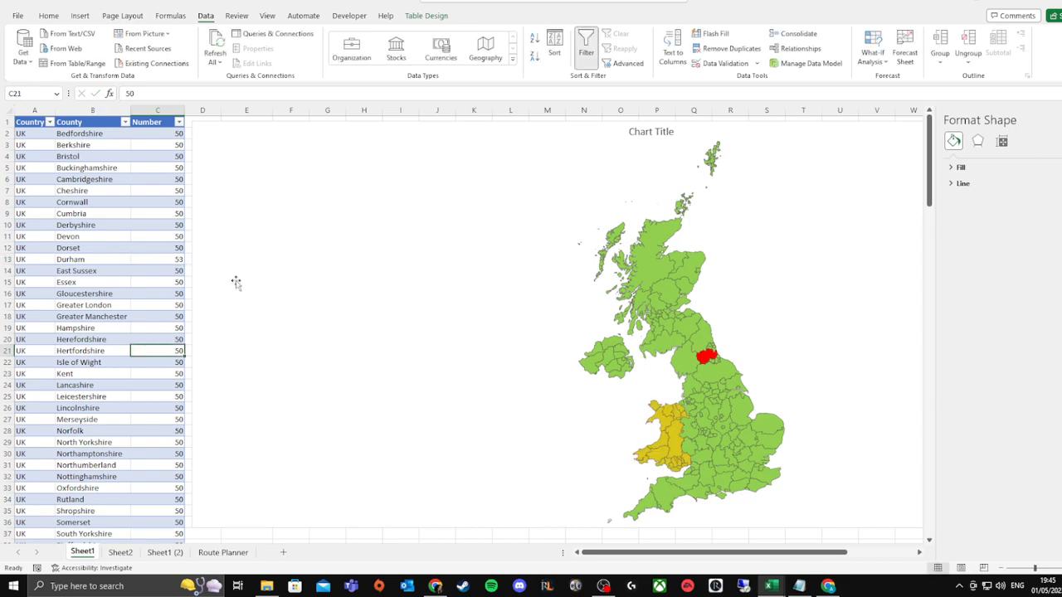
{"action": "mouse_move", "coordinate": [264, 235]}
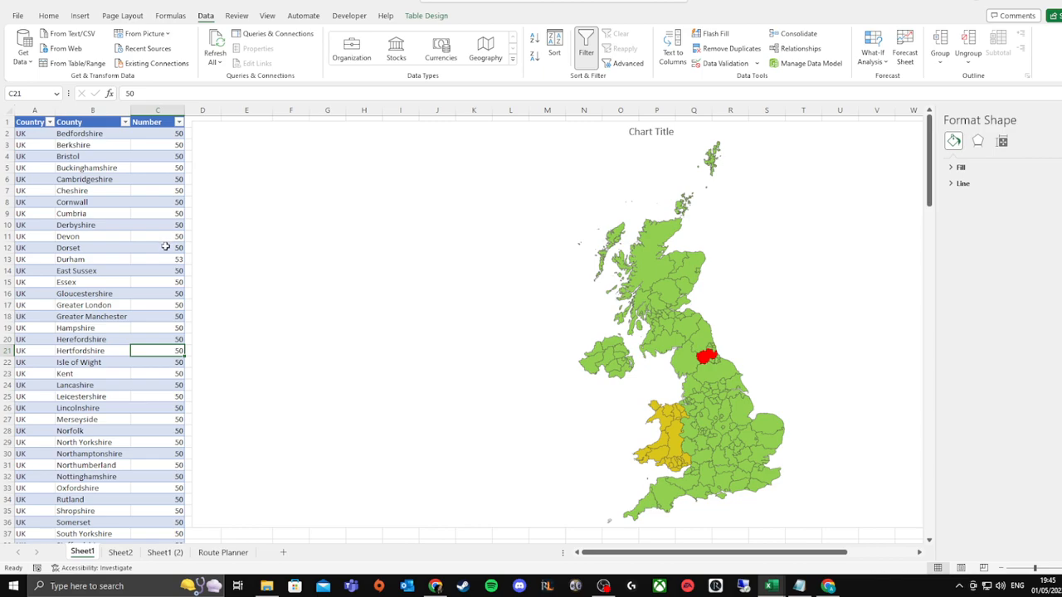
{"action": "left_click", "coordinate": [156, 247]}
{"action": "type", "text": "52"}
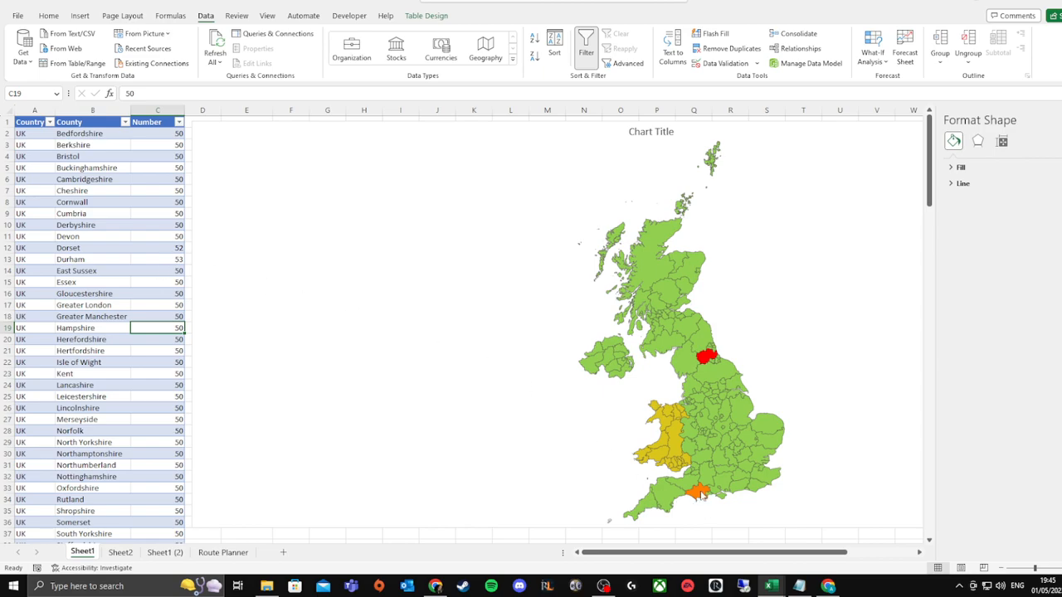
{"action": "mouse_move", "coordinate": [676, 297]}
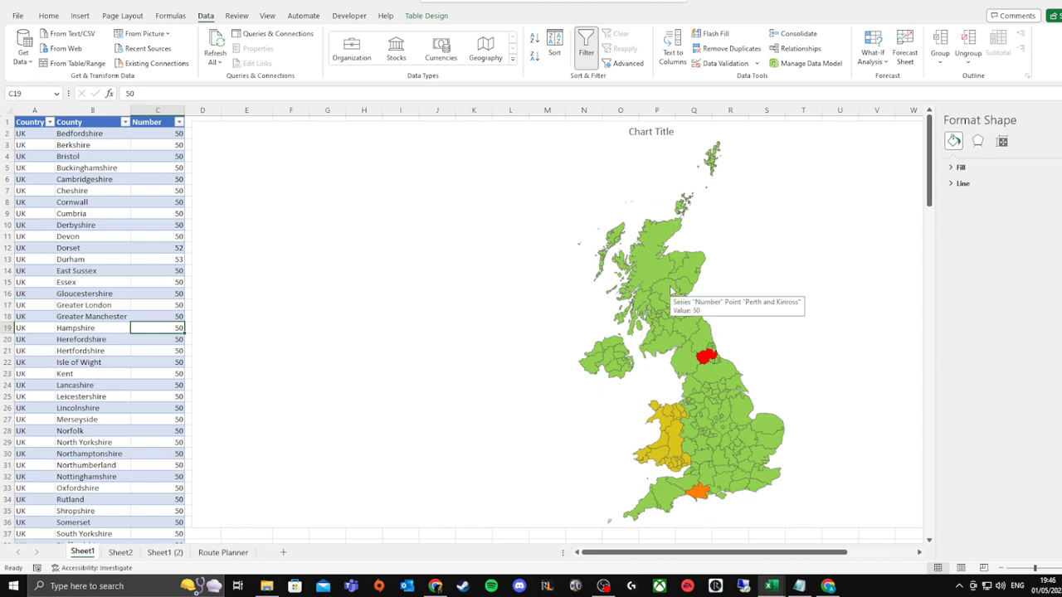
{"action": "mouse_move", "coordinate": [713, 165]}
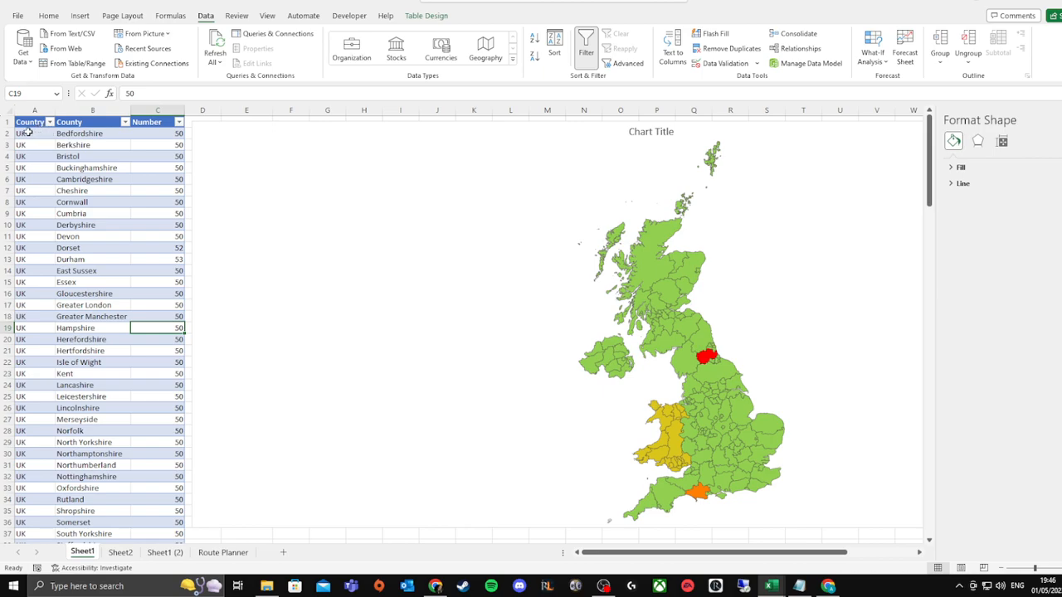
Scroll the county list down past Wiltshire and Peterborough beside the recoloured map
{"action": "scroll", "scroll_direction": "down", "scroll_amount": 3}
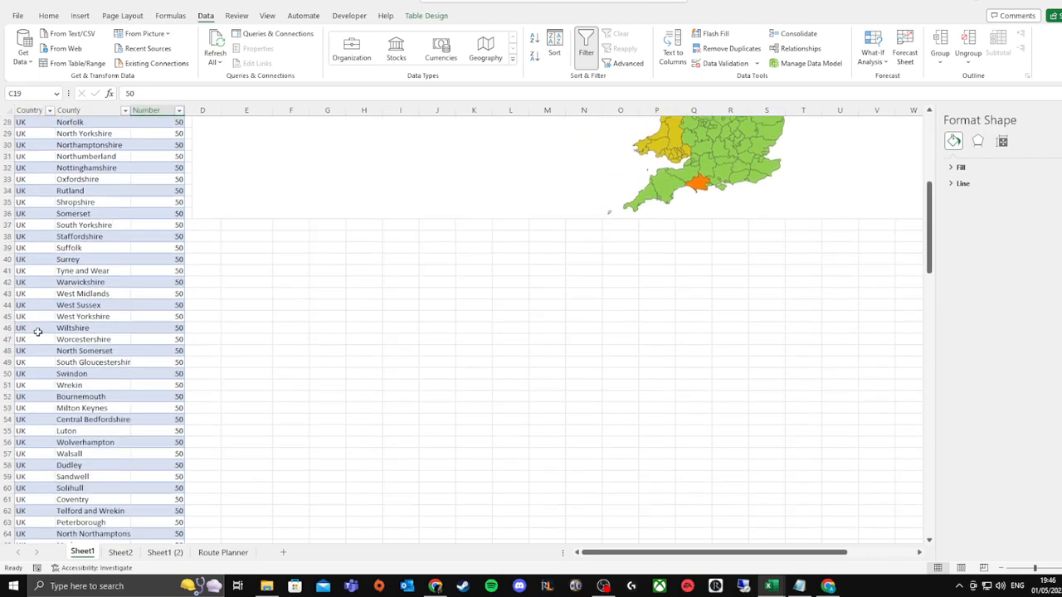
{"action": "scroll", "scroll_direction": "down", "scroll_amount": 3}
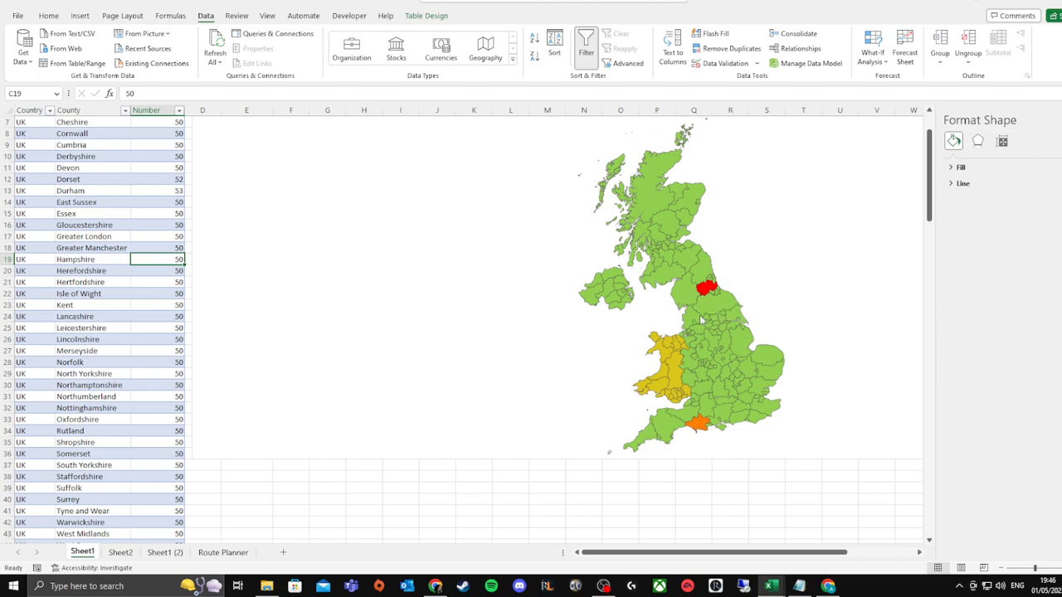
{"action": "mouse_move", "coordinate": [672, 375]}
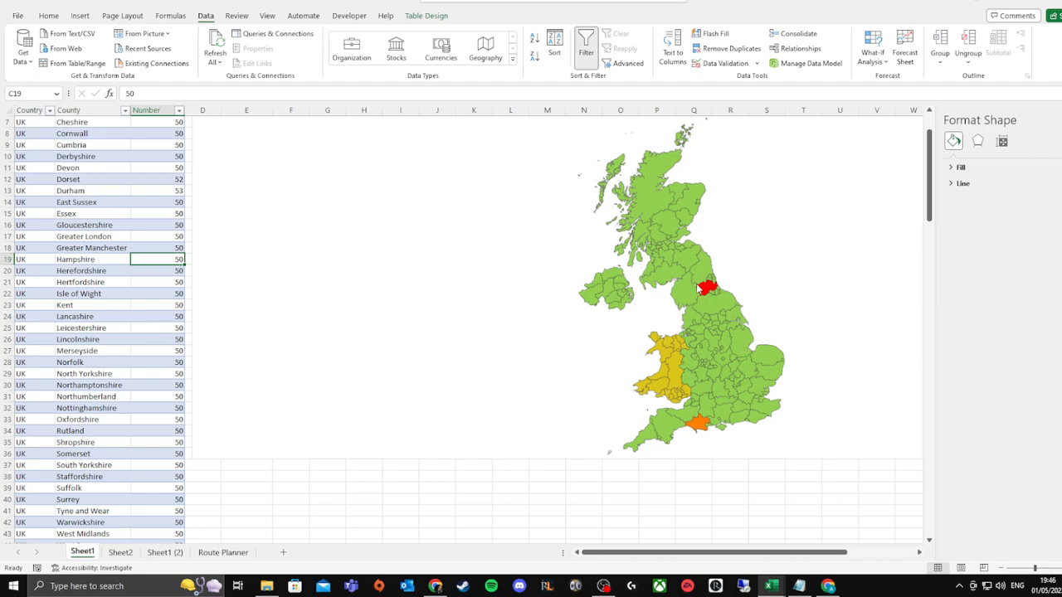
{"action": "mouse_move", "coordinate": [723, 364]}
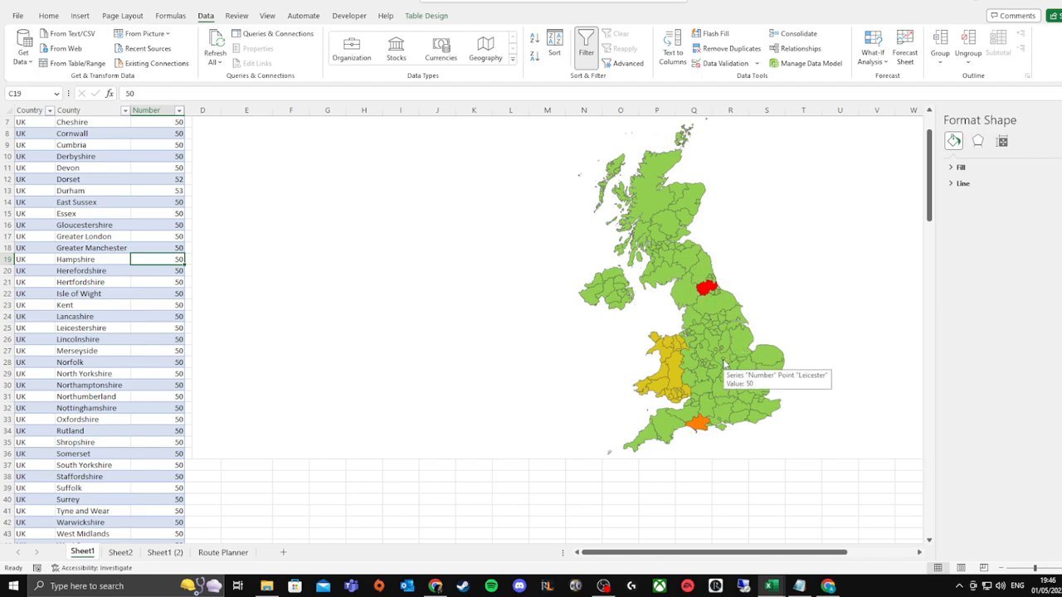
{"action": "mouse_move", "coordinate": [721, 399]}
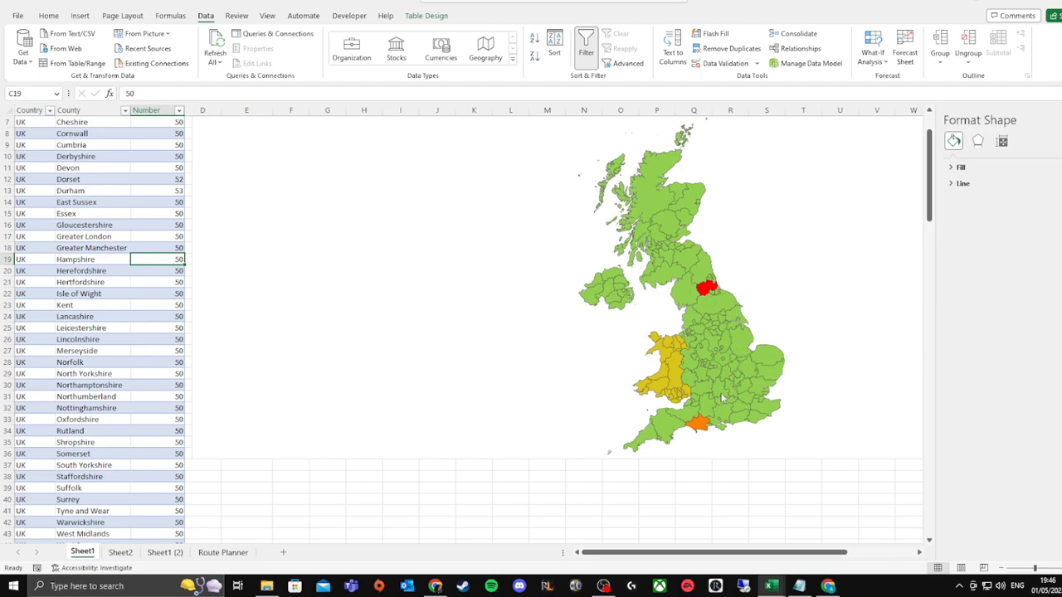
{"action": "mouse_move", "coordinate": [612, 458]}
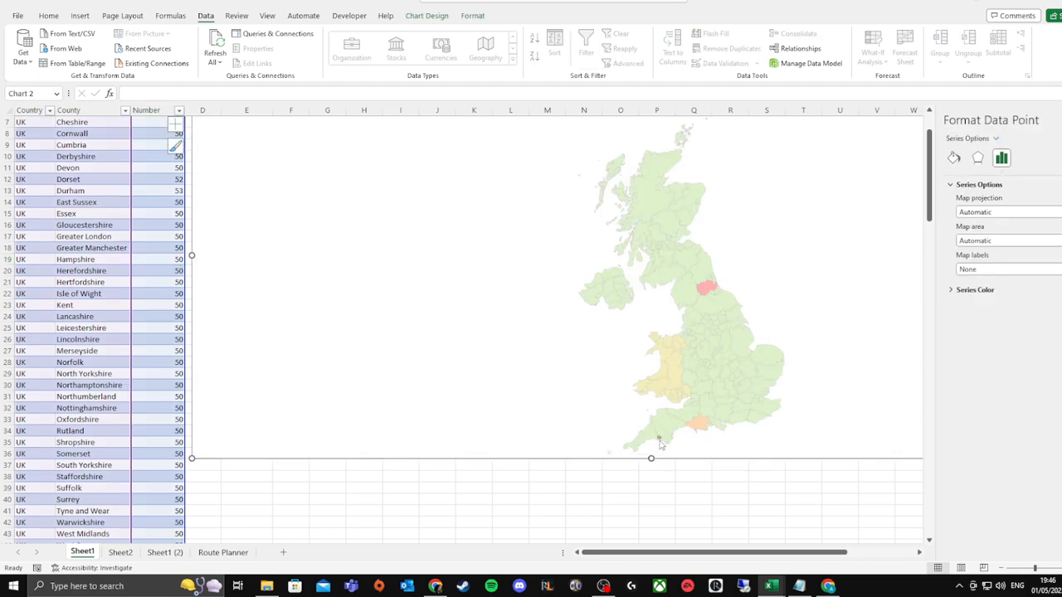
{"action": "mouse_move", "coordinate": [650, 477]}
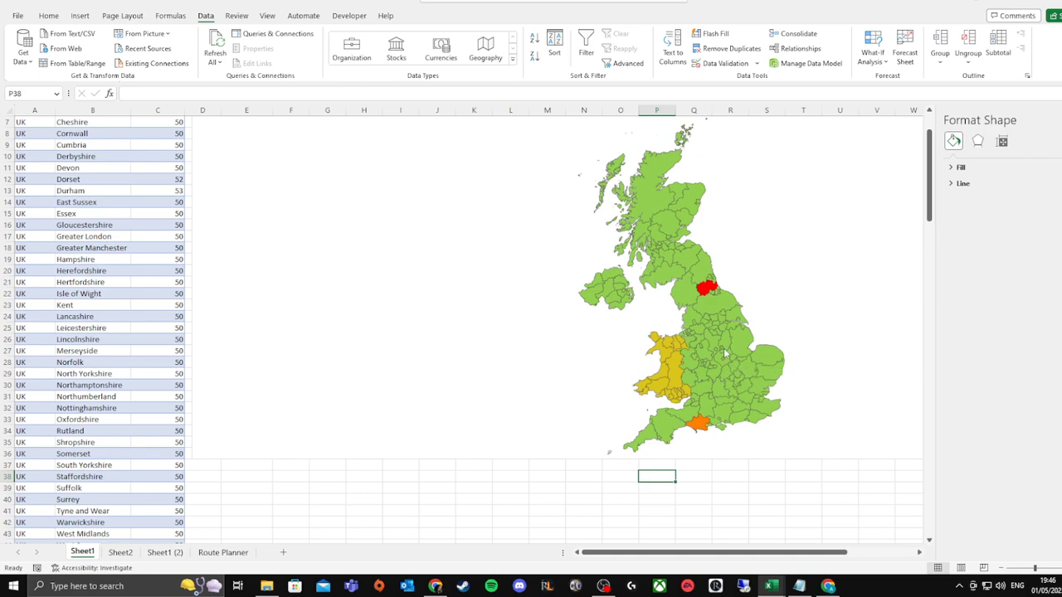
{"action": "mouse_move", "coordinate": [716, 352]}
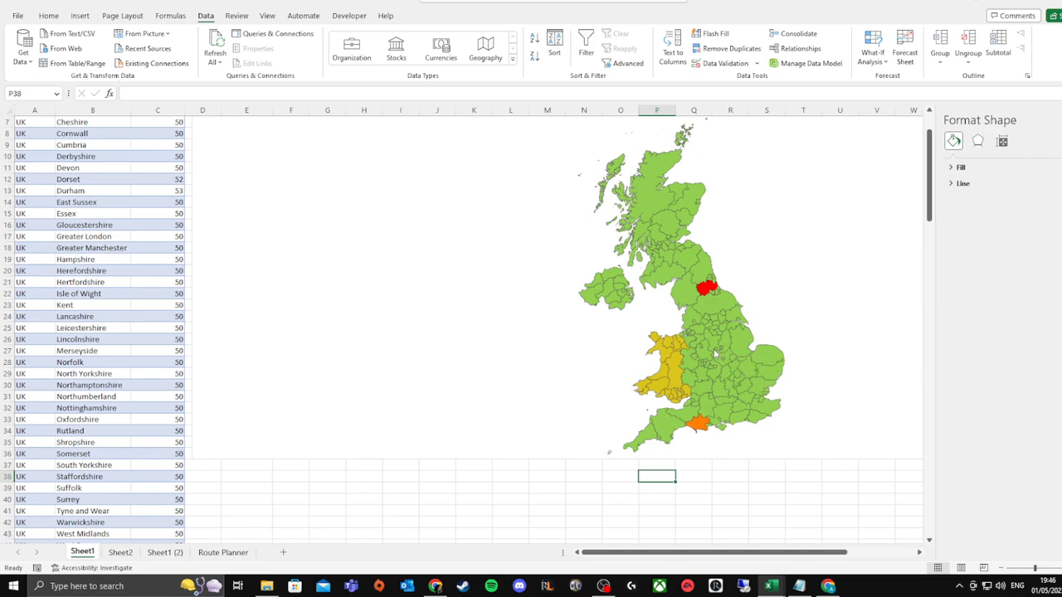
{"action": "mouse_move", "coordinate": [715, 352]}
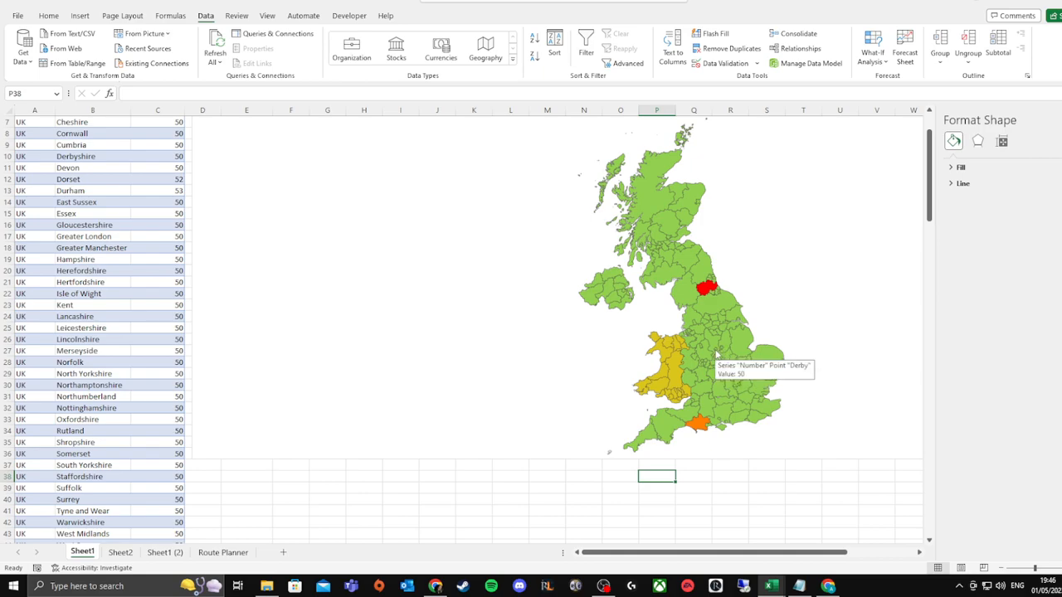
{"action": "mouse_move", "coordinate": [717, 352]}
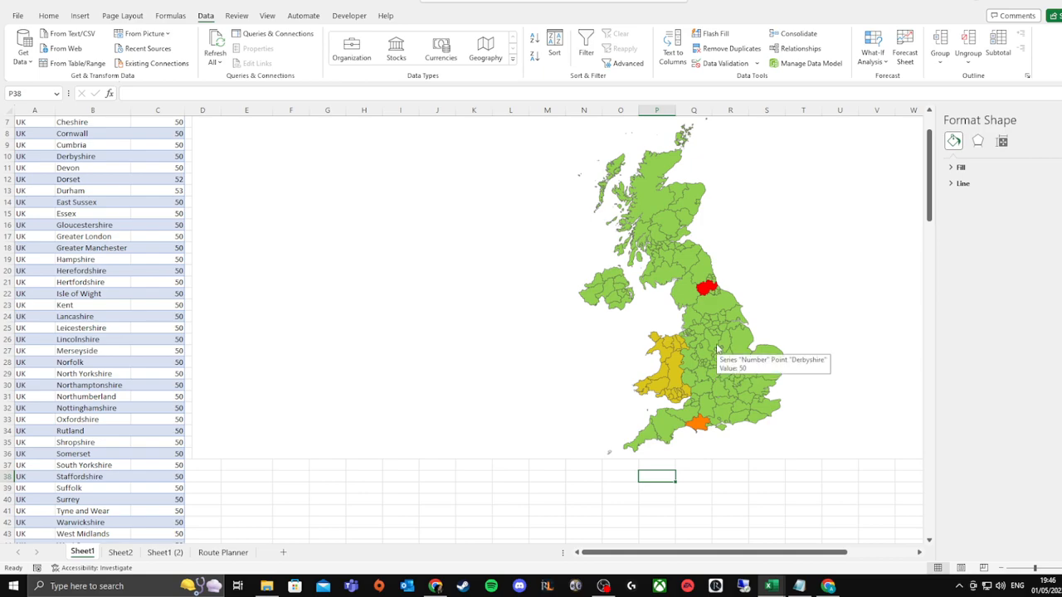
{"action": "mouse_move", "coordinate": [715, 350]}
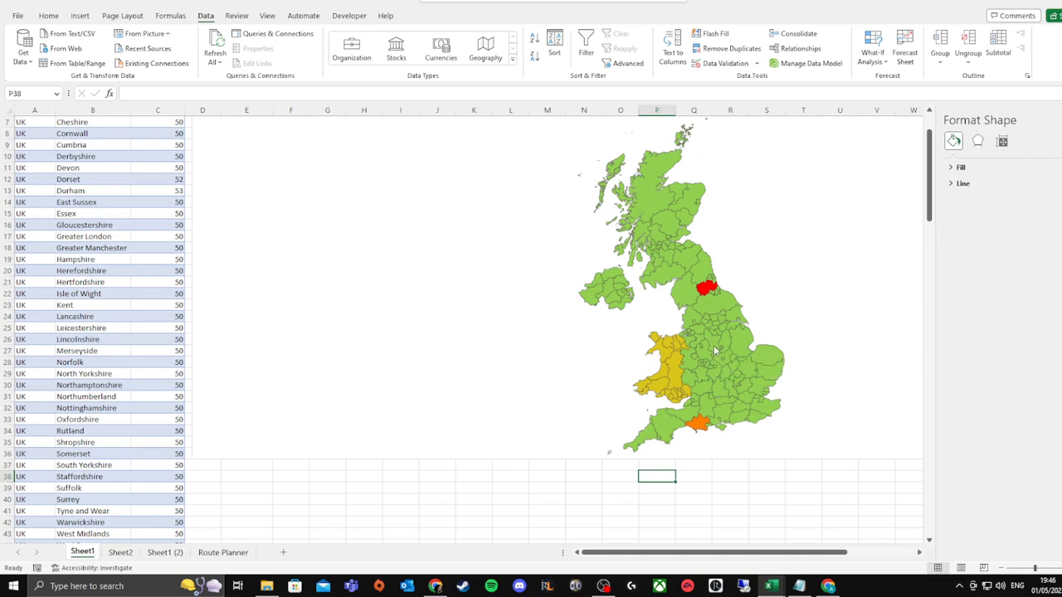
{"action": "mouse_move", "coordinate": [715, 350]}
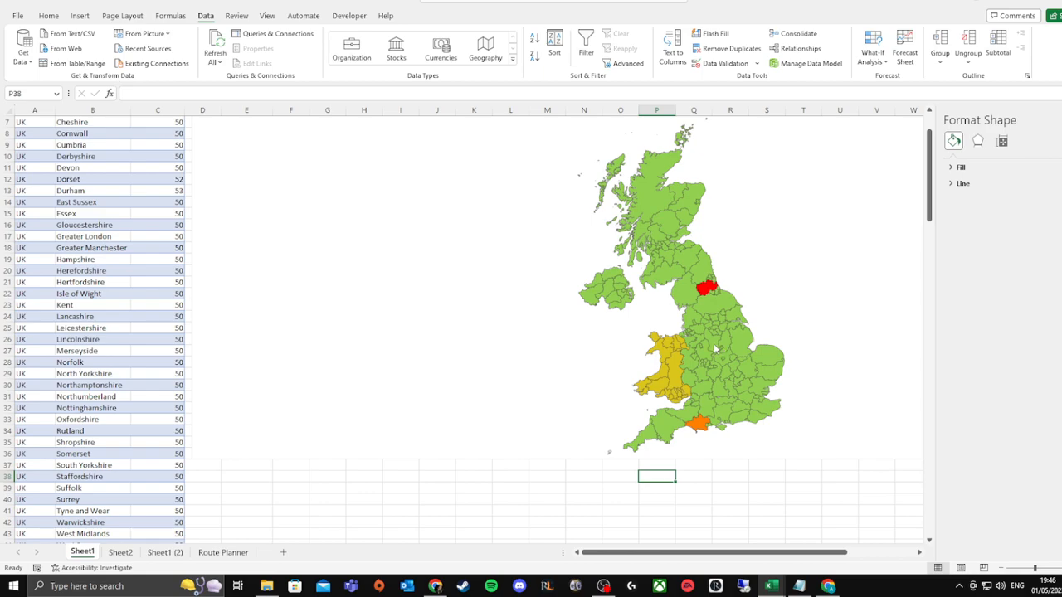
{"action": "mouse_move", "coordinate": [716, 335]}
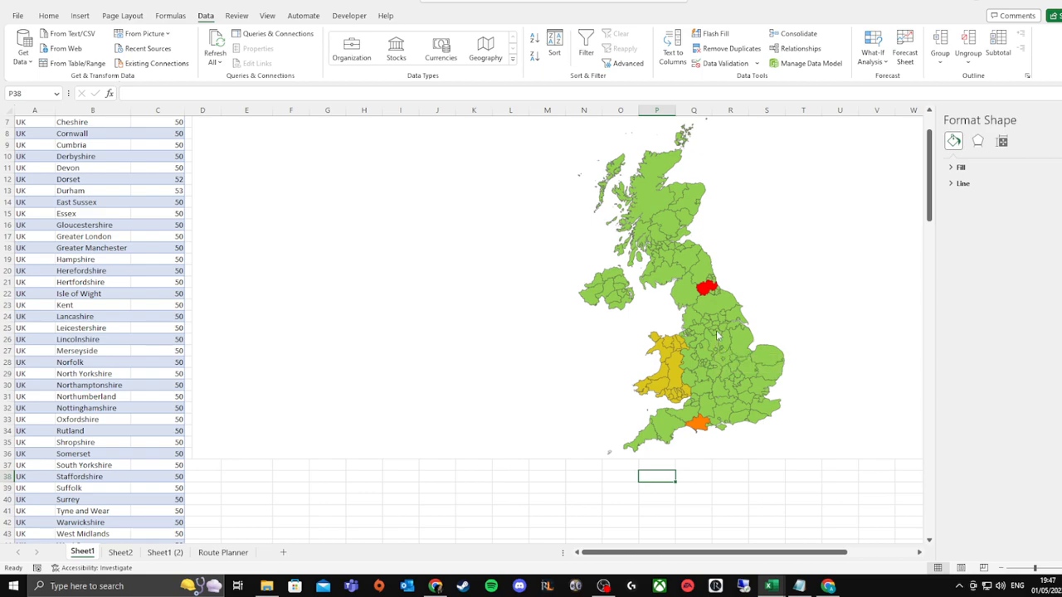
{"action": "mouse_move", "coordinate": [686, 286]}
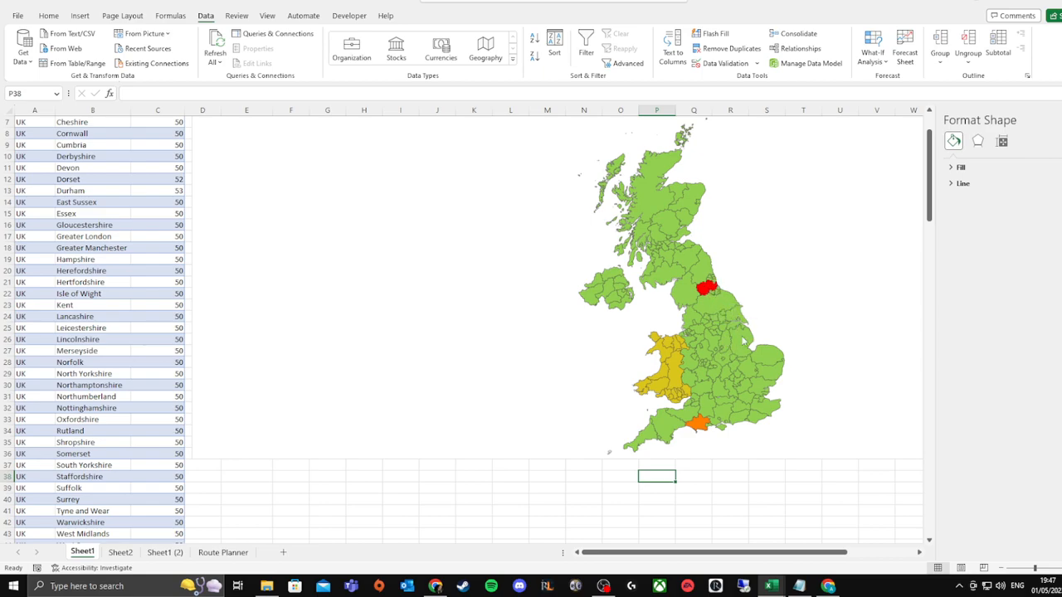
{"action": "mouse_move", "coordinate": [733, 305]}
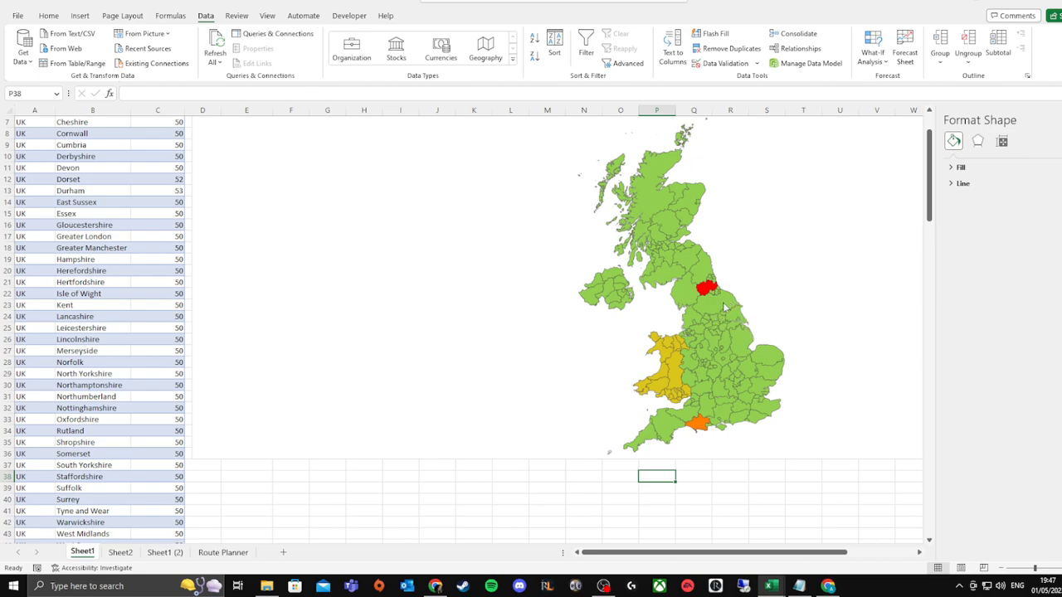
{"action": "mouse_move", "coordinate": [737, 315]}
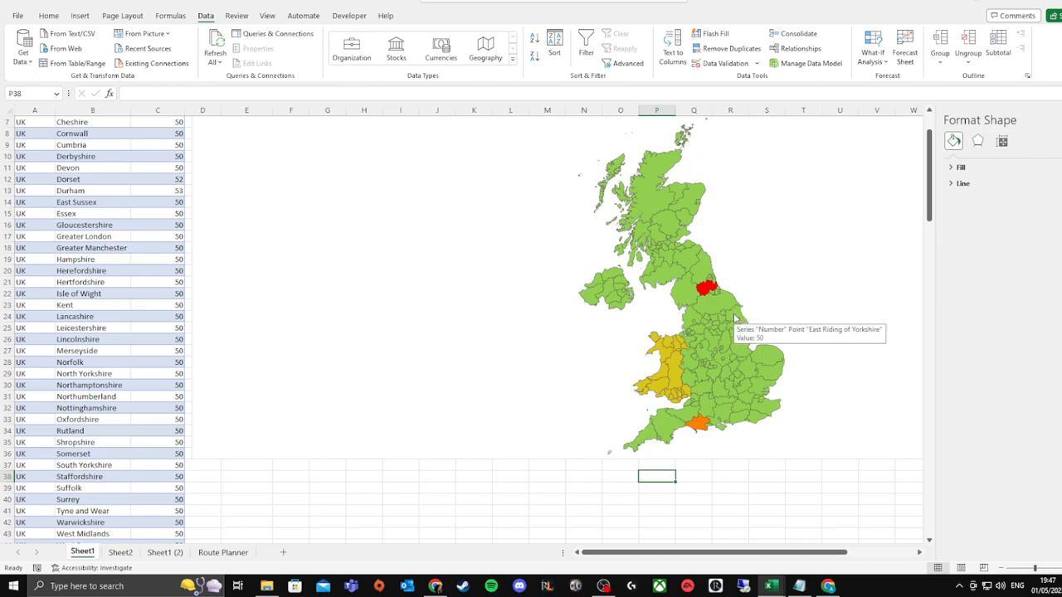
{"action": "mouse_move", "coordinate": [723, 317]}
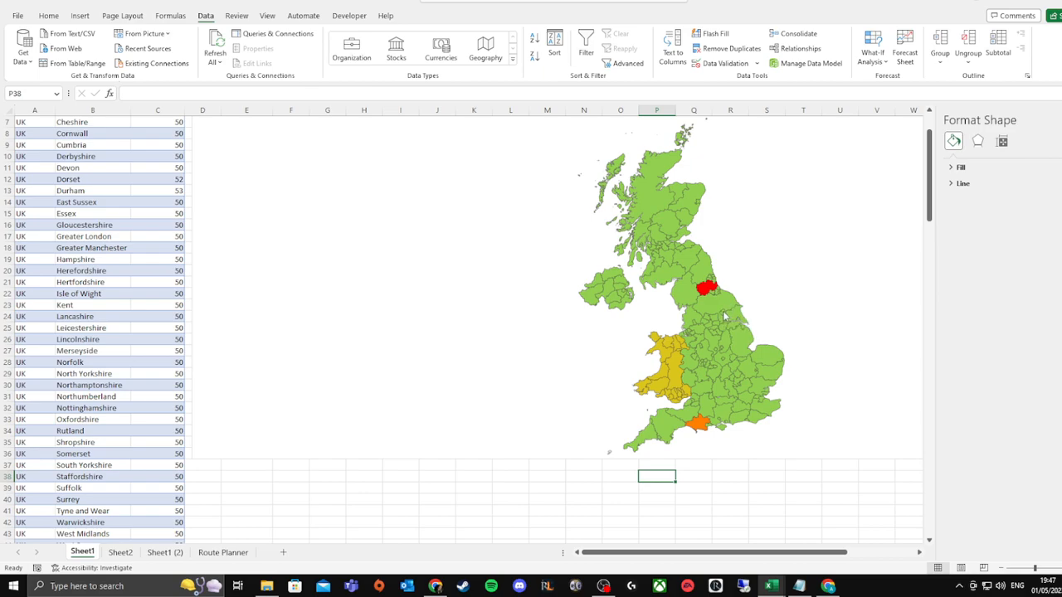
{"action": "mouse_move", "coordinate": [726, 317]}
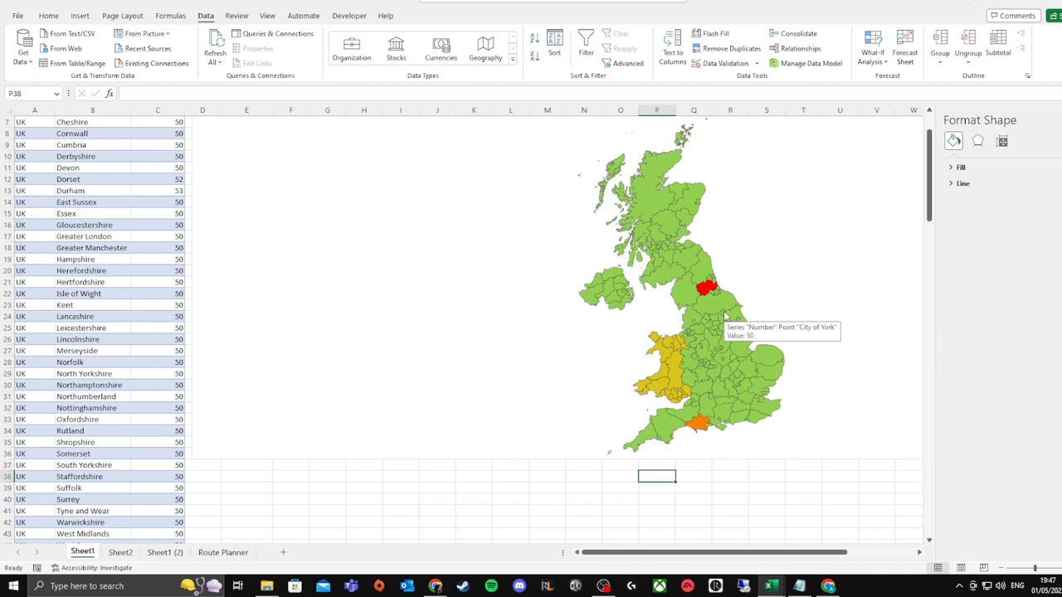
{"action": "mouse_move", "coordinate": [717, 319]}
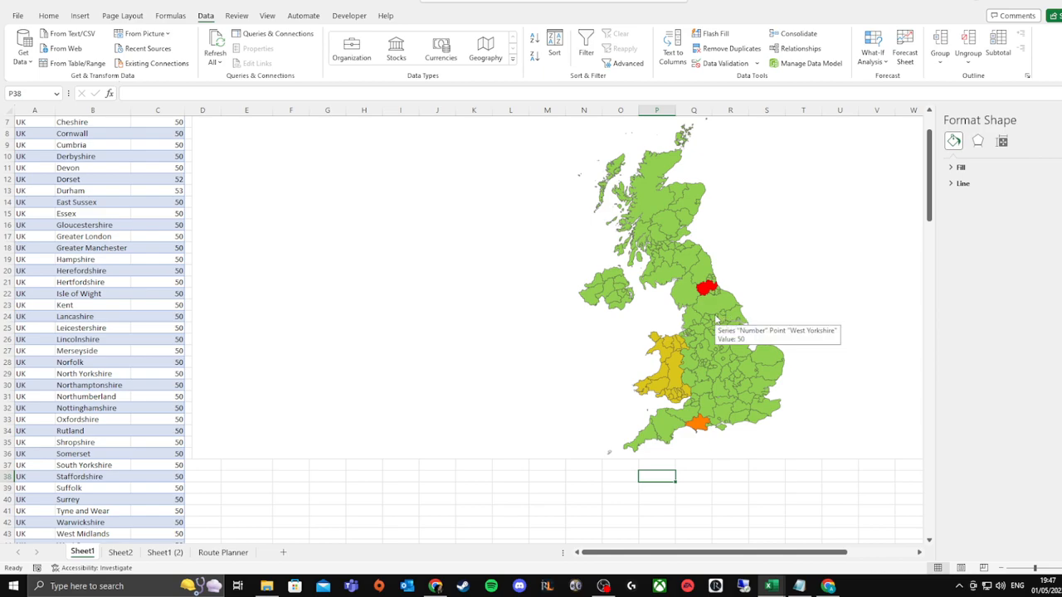
{"action": "mouse_move", "coordinate": [727, 331]}
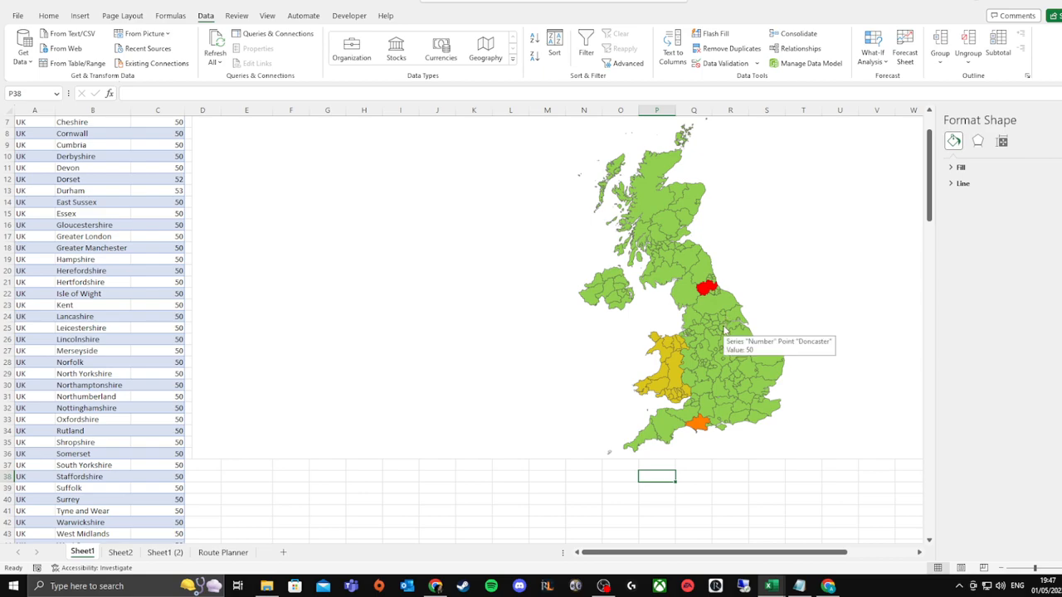
{"action": "mouse_move", "coordinate": [736, 334]}
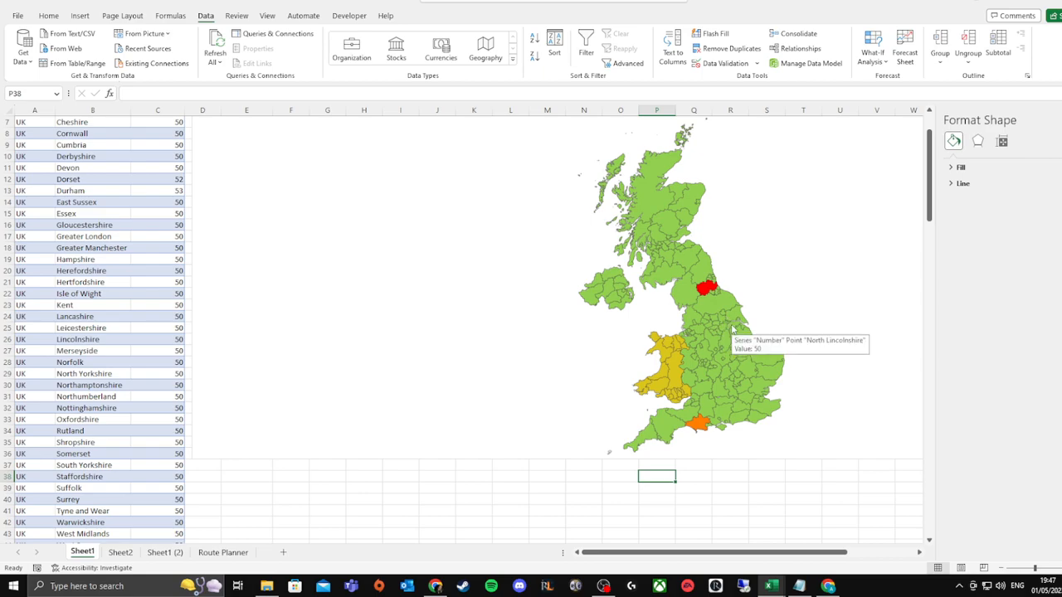
{"action": "mouse_move", "coordinate": [720, 328]}
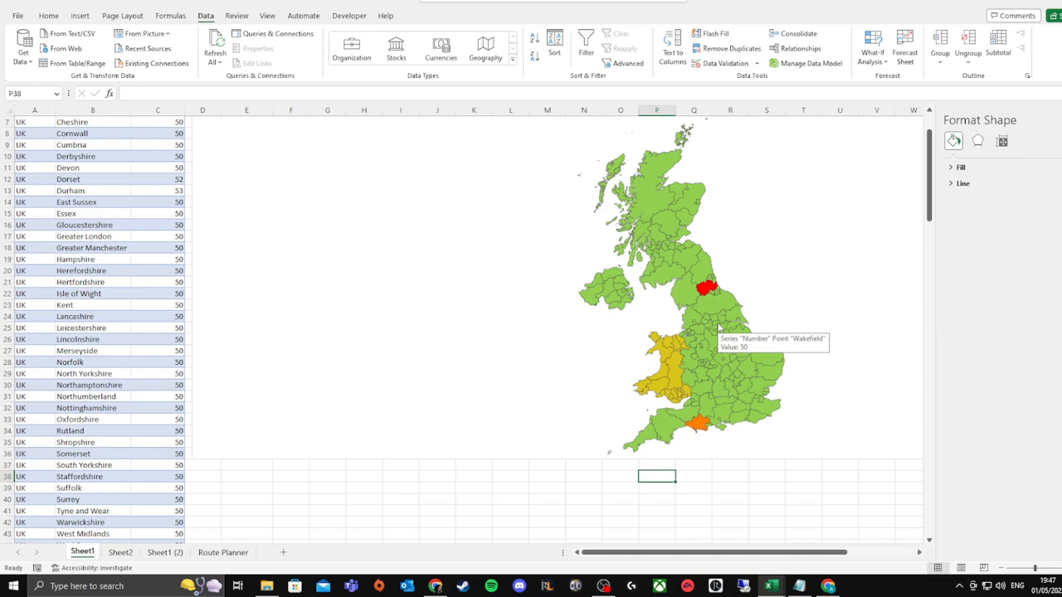
{"action": "mouse_move", "coordinate": [720, 323]}
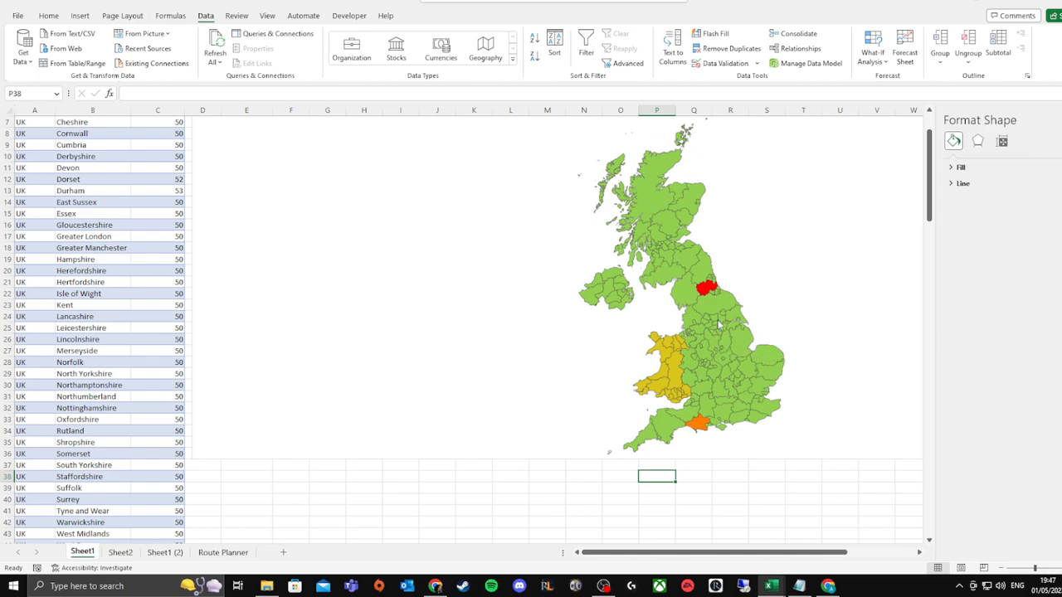
{"action": "mouse_move", "coordinate": [720, 322]}
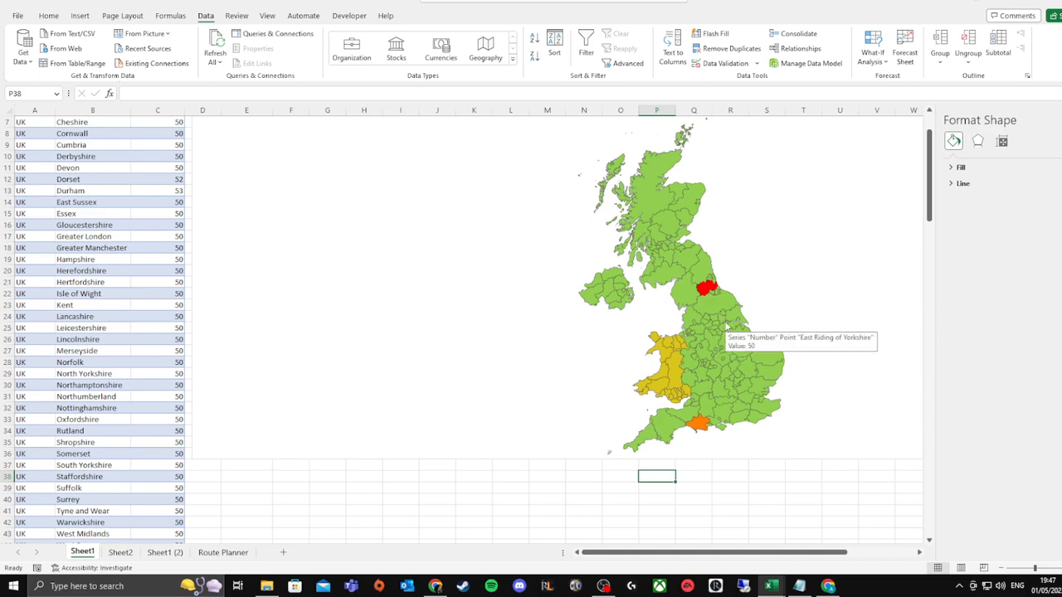
{"action": "mouse_move", "coordinate": [705, 332]}
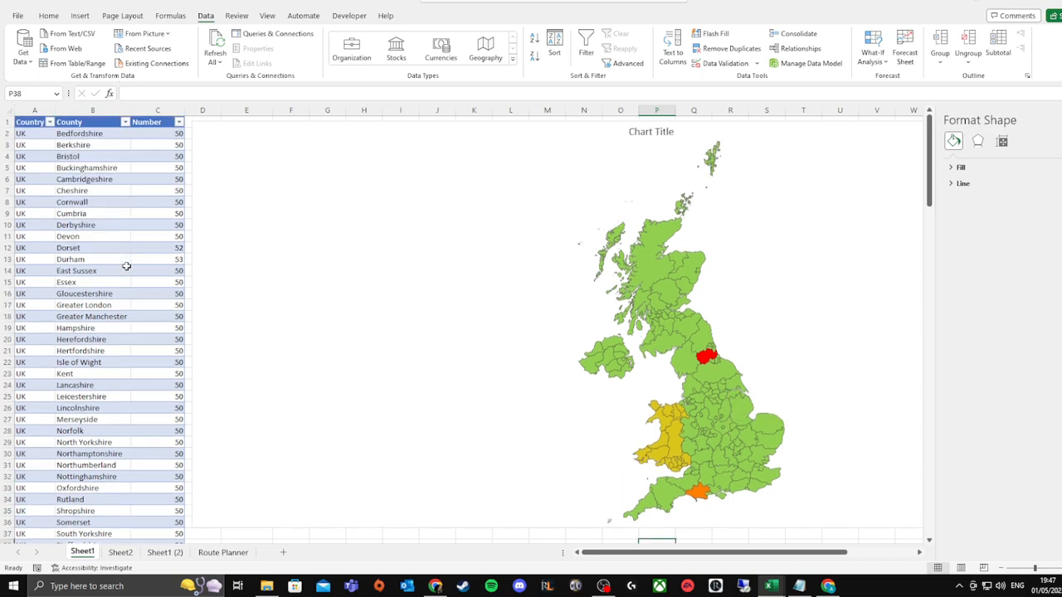
{"action": "mouse_move", "coordinate": [278, 174]}
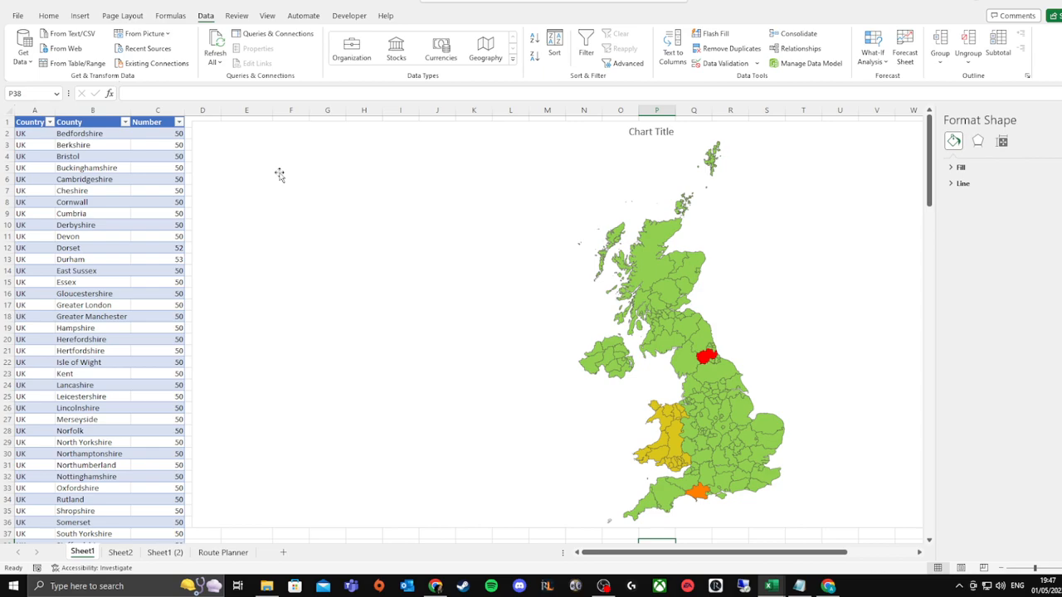
{"action": "mouse_move", "coordinate": [229, 136]}
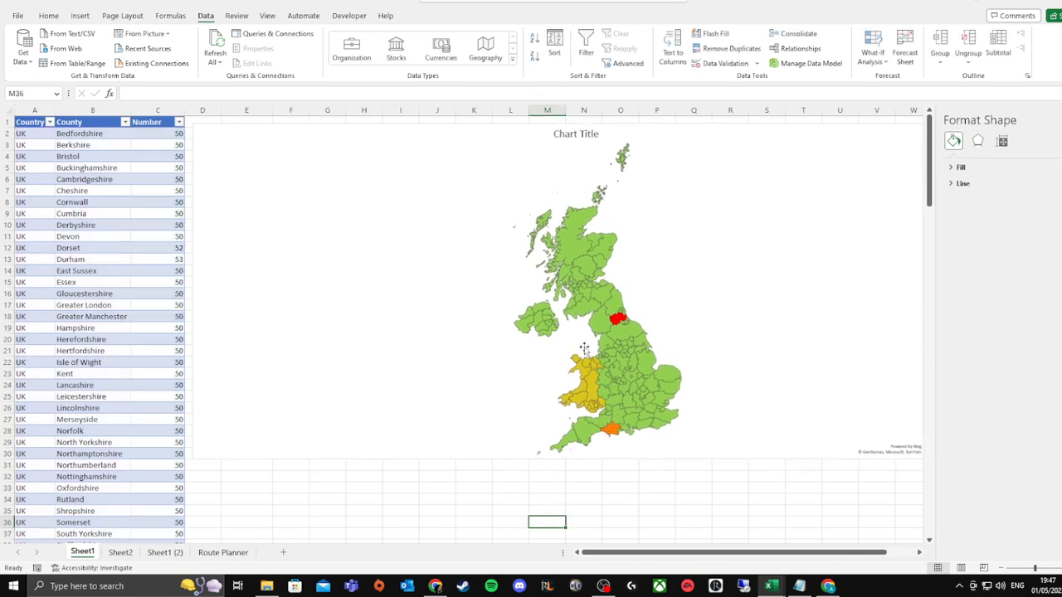
{"action": "mouse_move", "coordinate": [621, 372]}
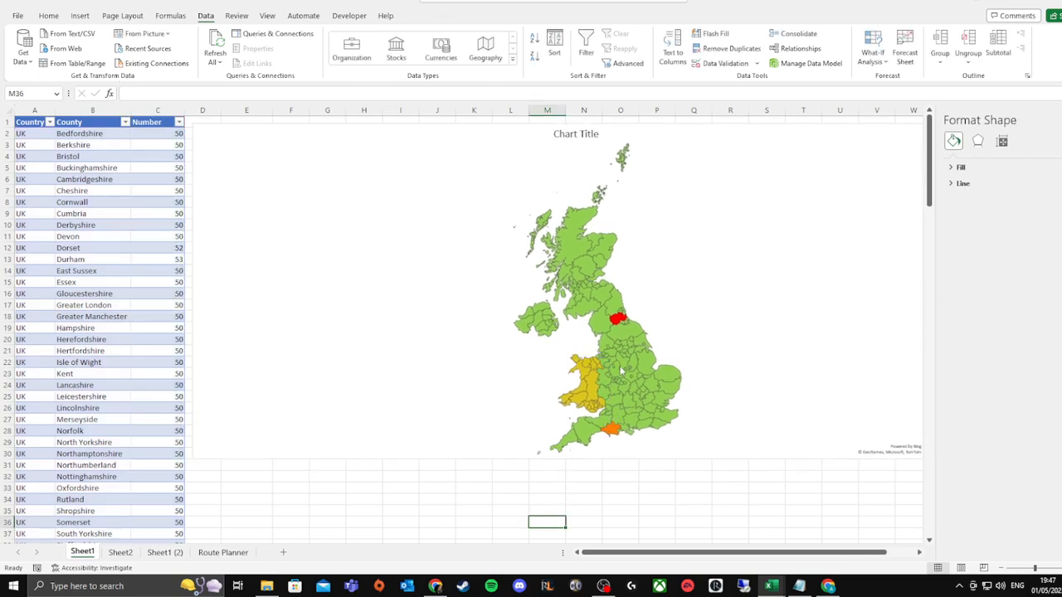
{"action": "mouse_move", "coordinate": [300, 340]}
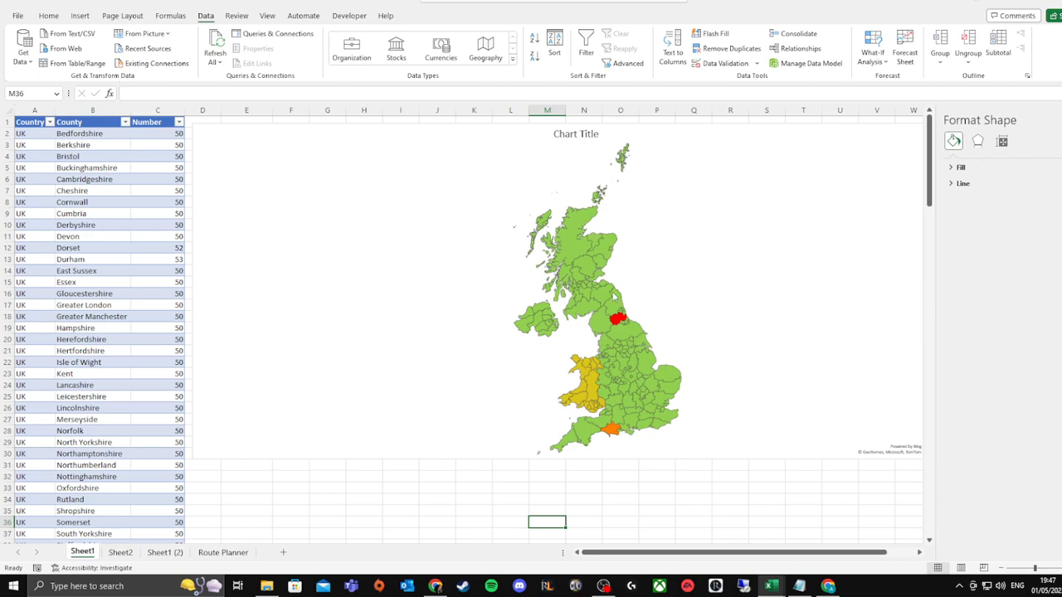
{"action": "mouse_move", "coordinate": [406, 368]}
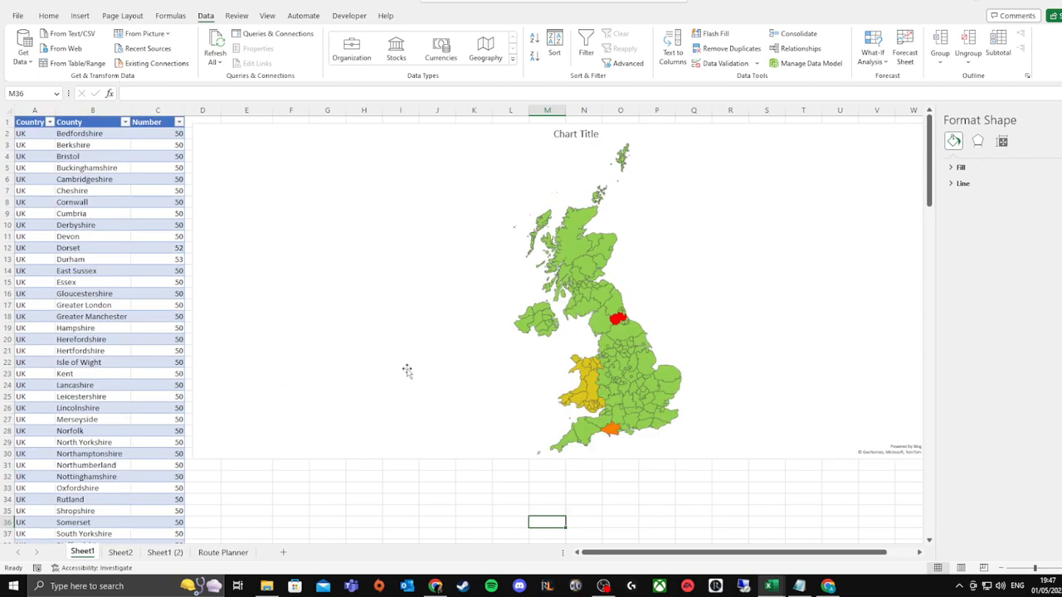